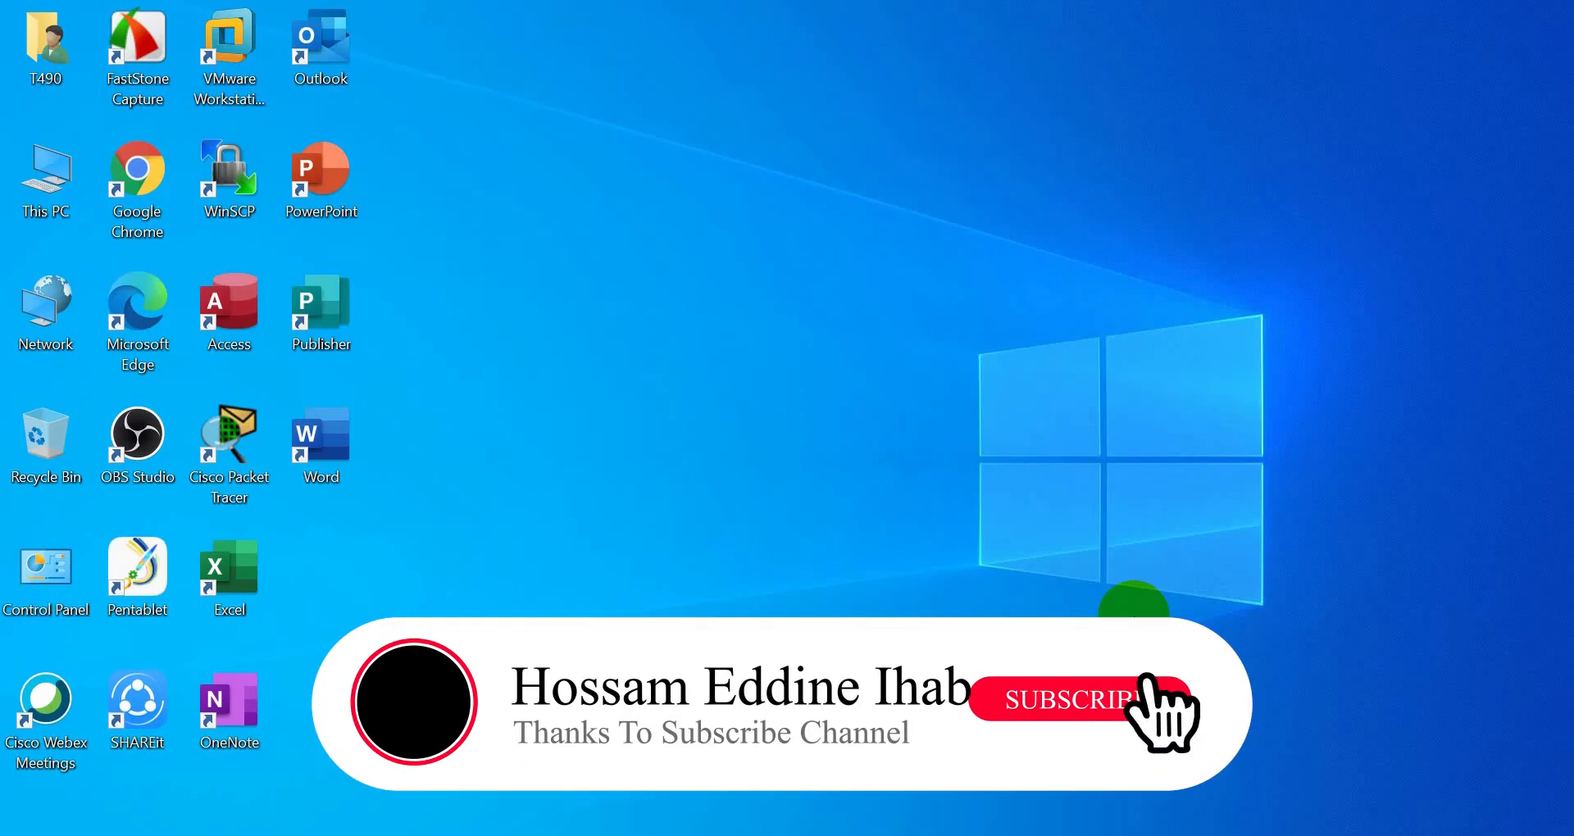
Step: Launch VMware Workstation and power on the PNET_4.2.9 virtual machine from the Library
left_click(1078, 700)
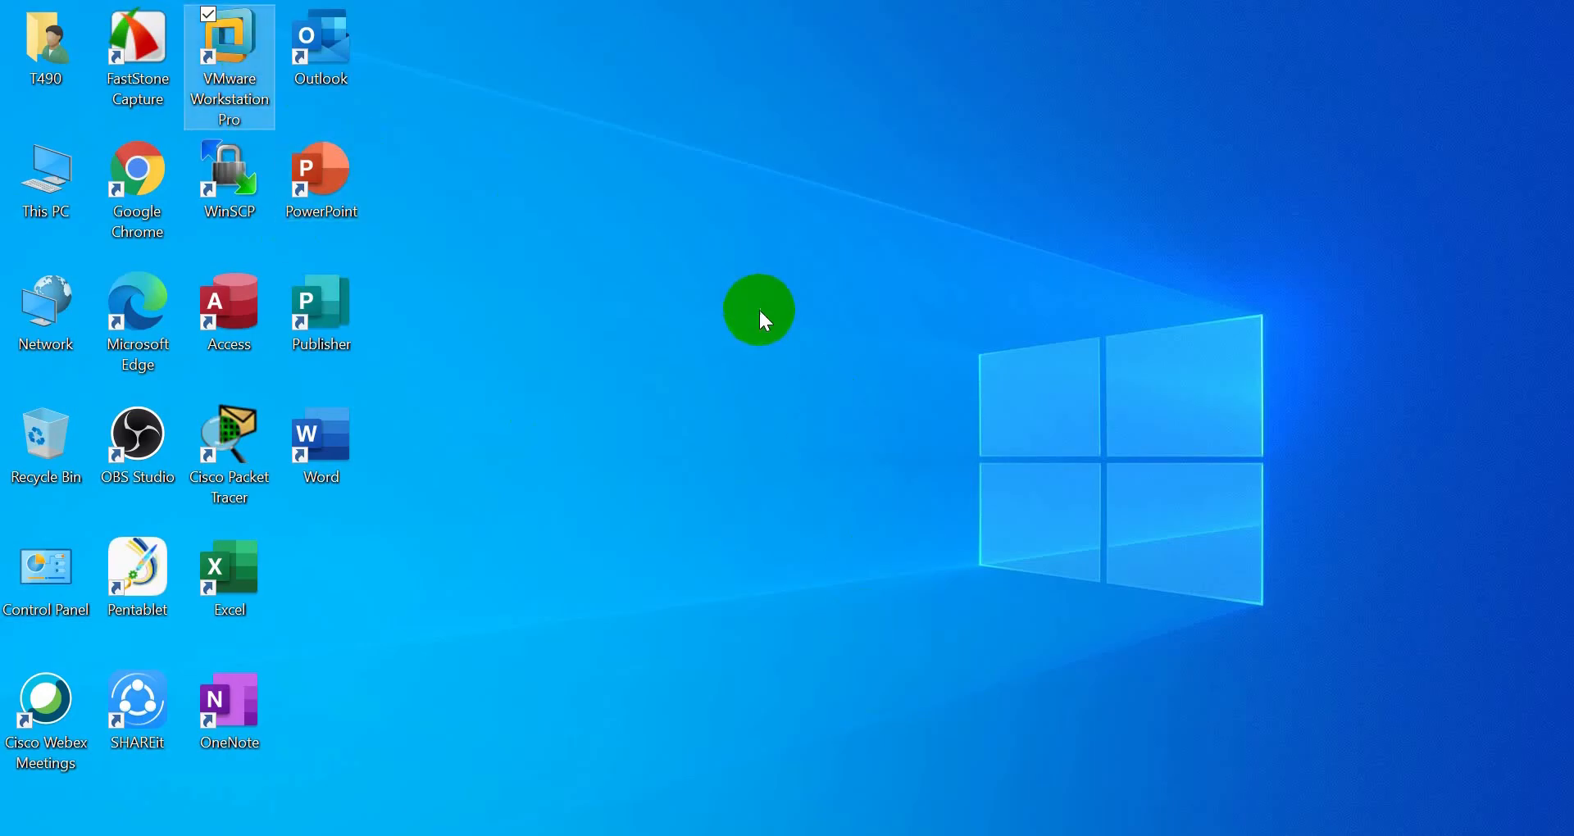
double_click(228, 49)
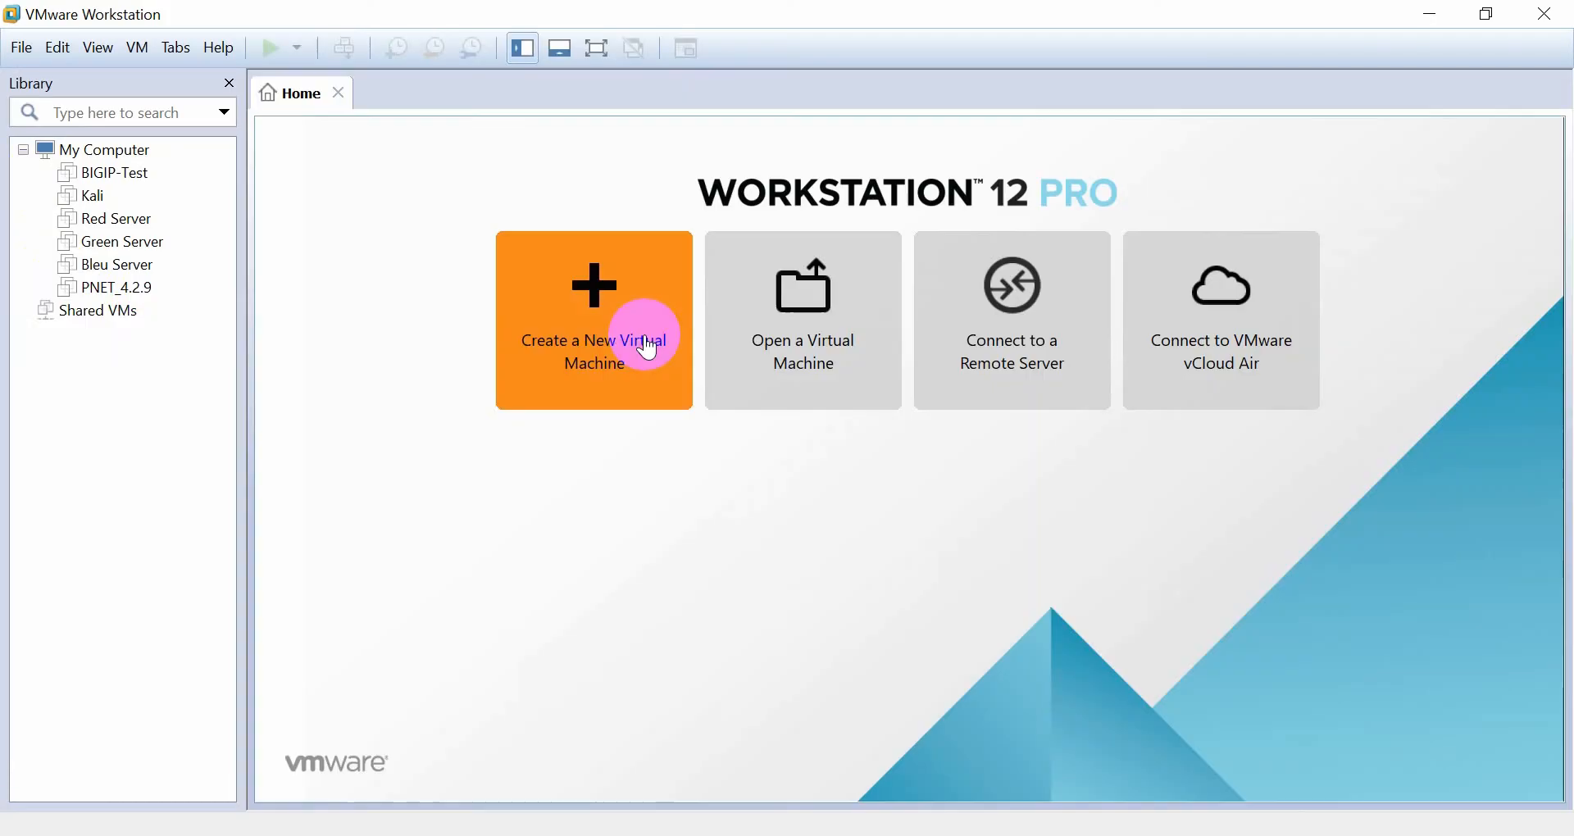
left_click(118, 287)
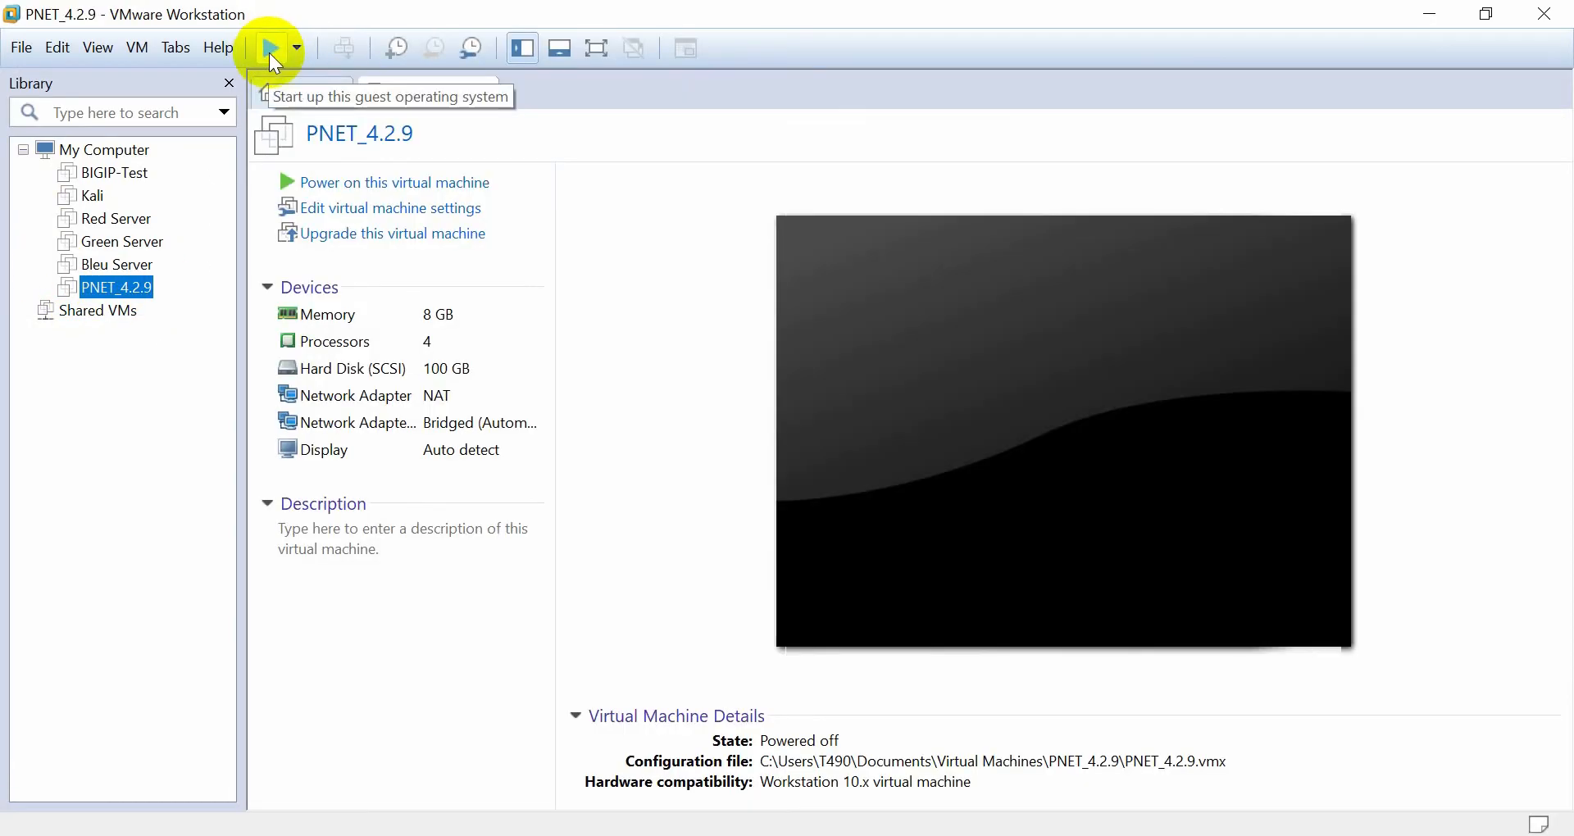
left_click(273, 47)
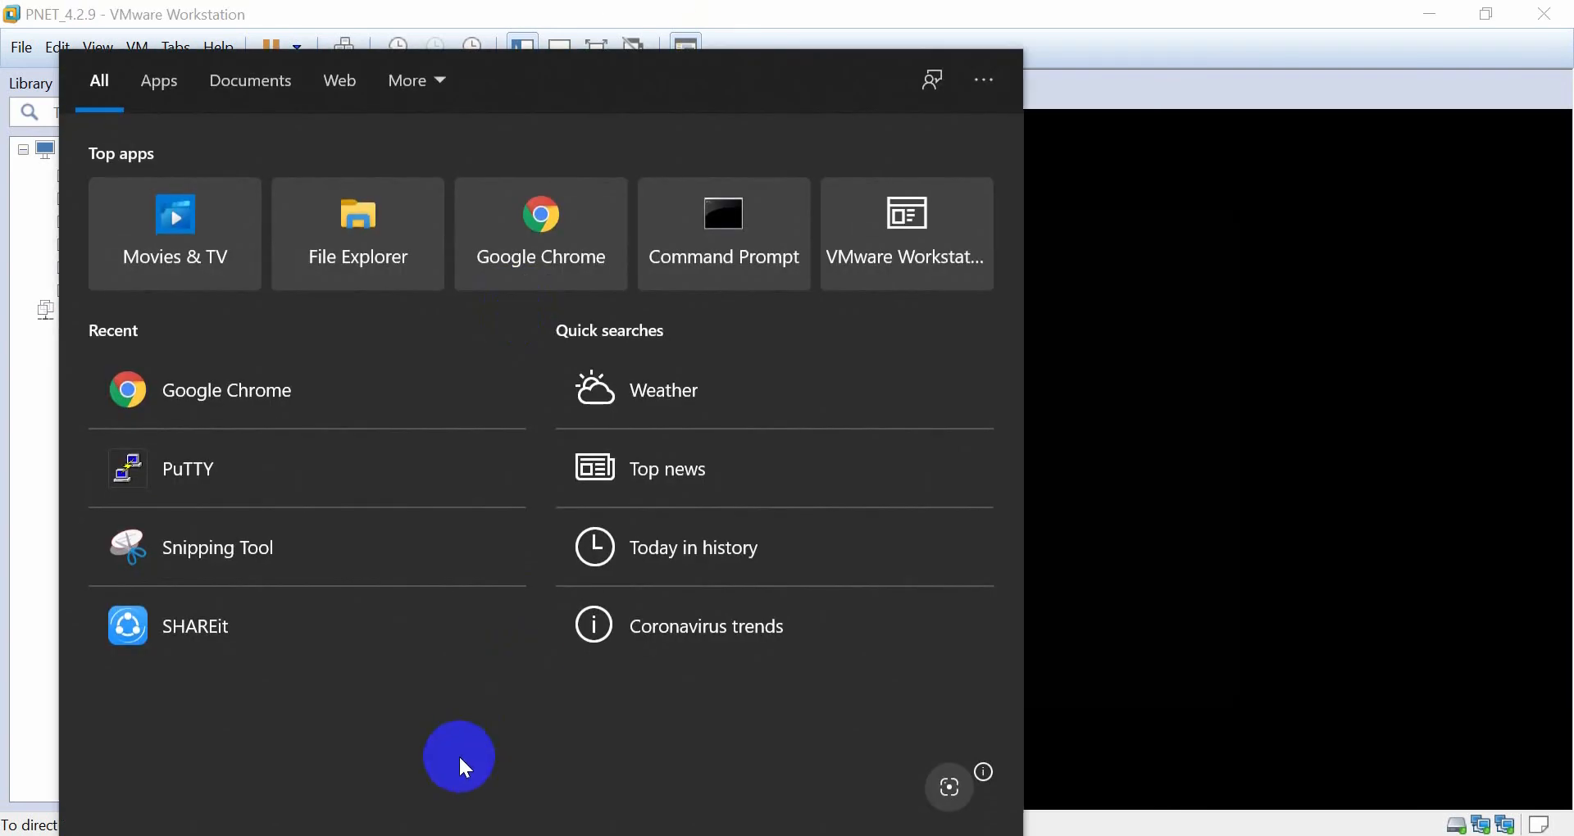
Step: Load the PNETLab web interface in Chrome and open the test.unl lab's topology canvas
left_click(540, 235)
type("192.168.174.1")
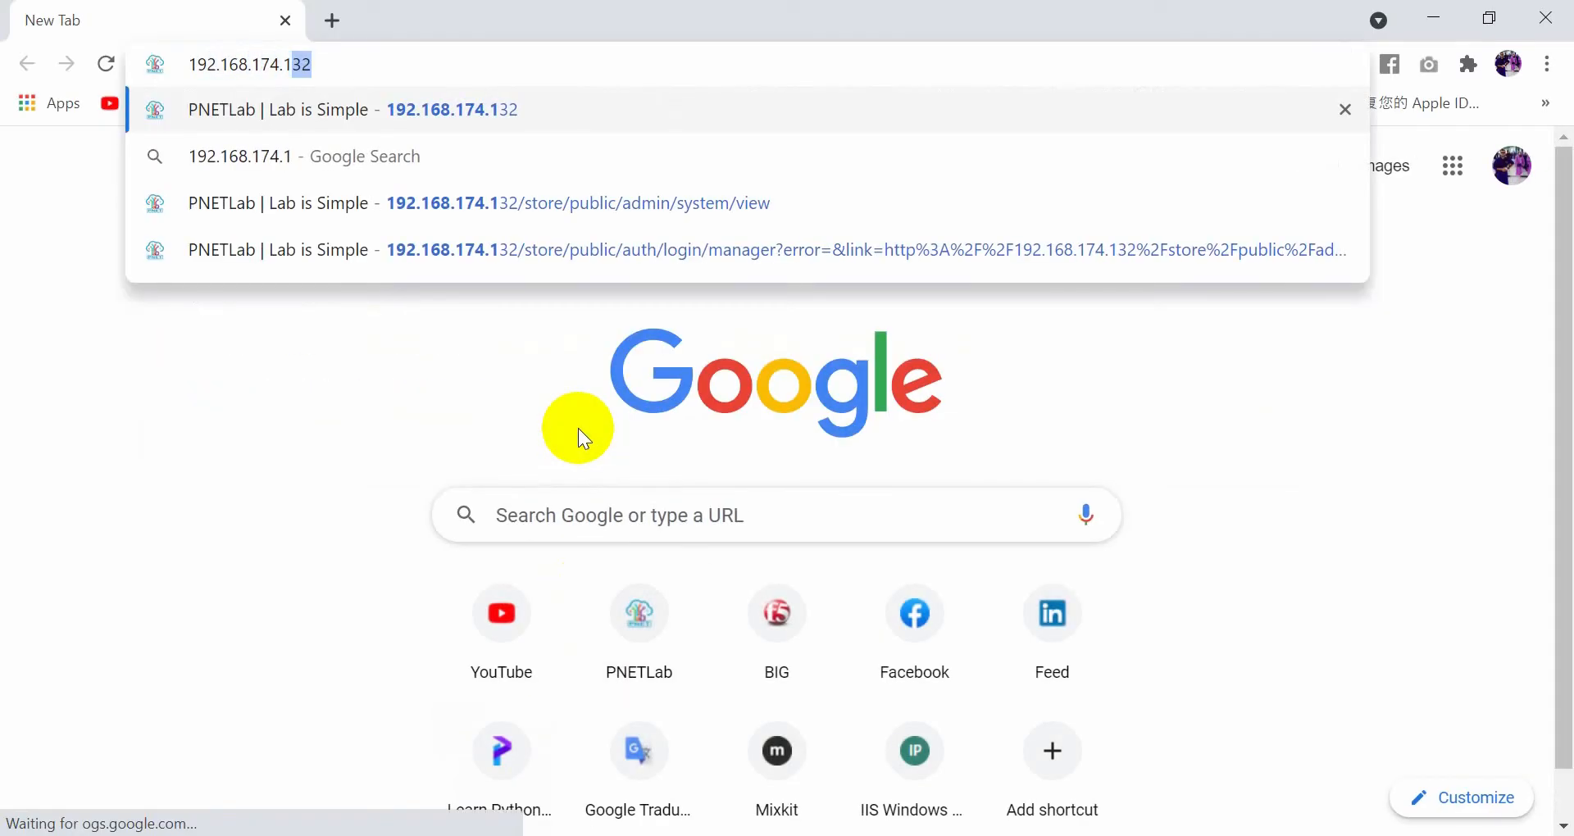
left_click(402, 110)
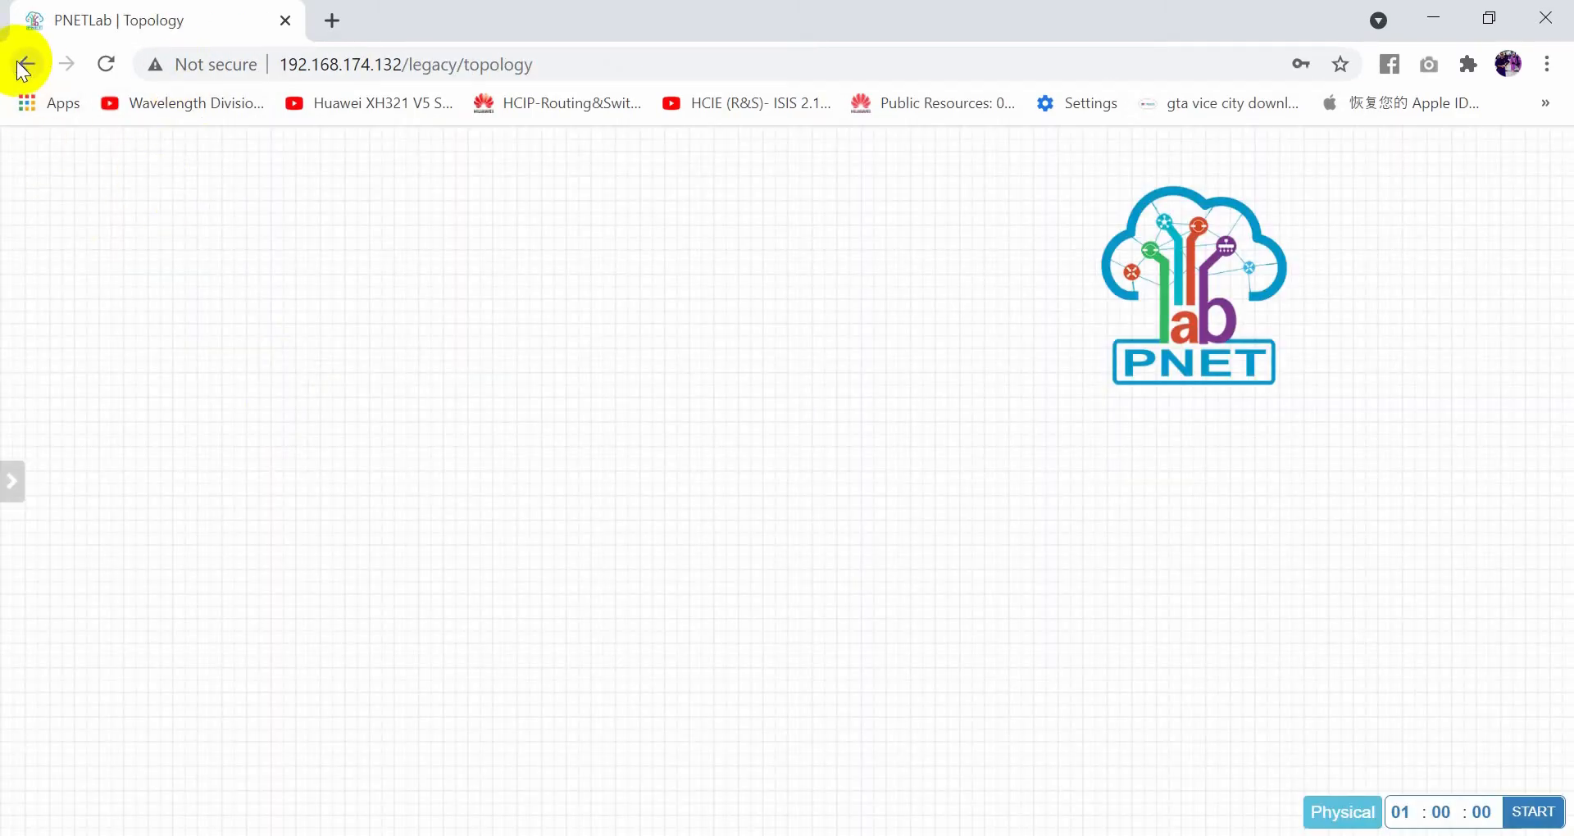
left_click(25, 64)
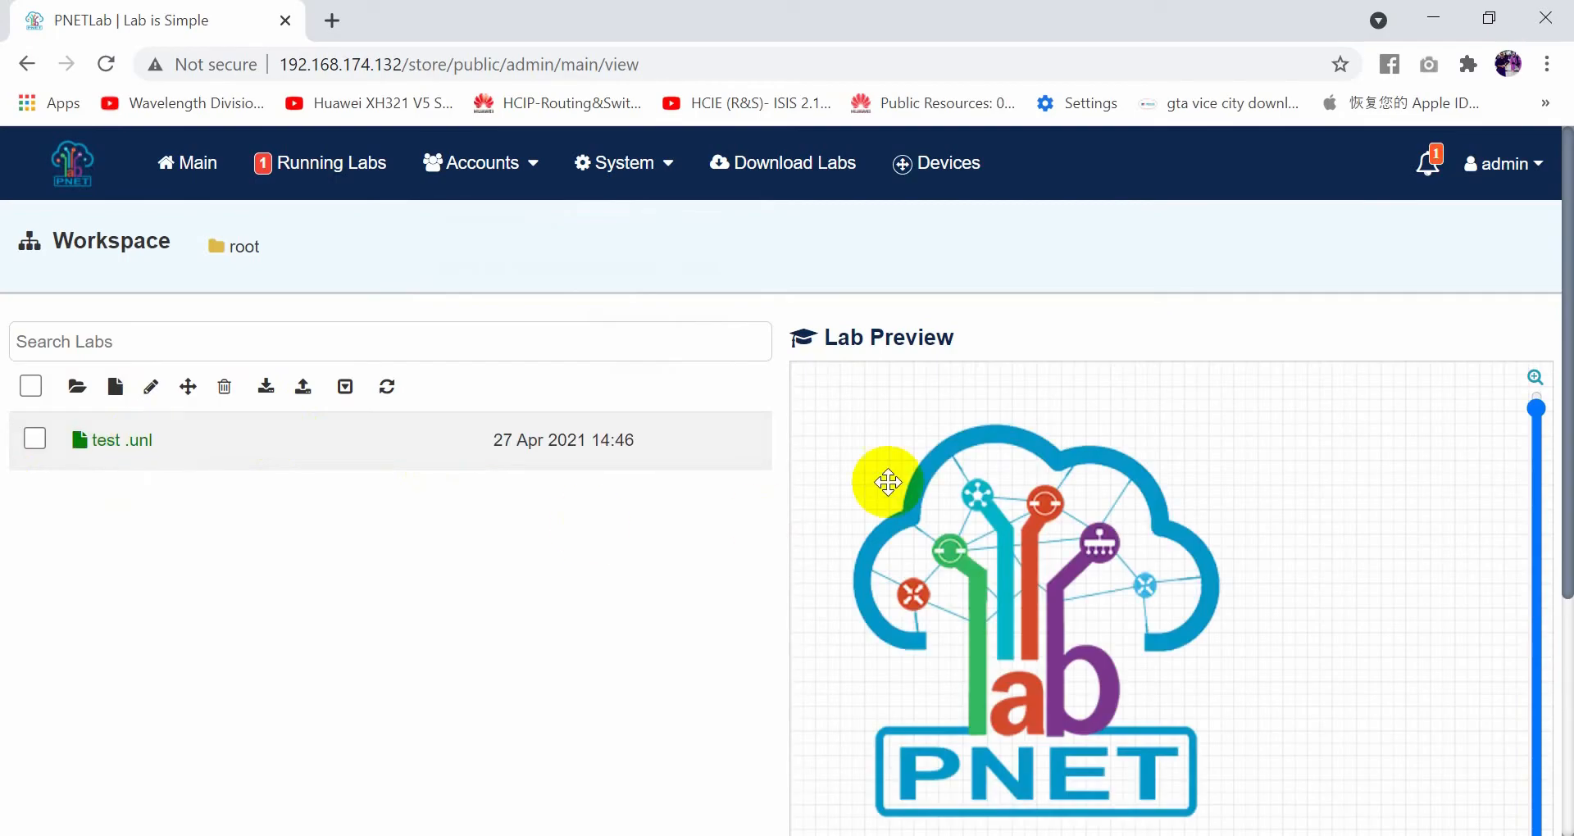
left_click(123, 440)
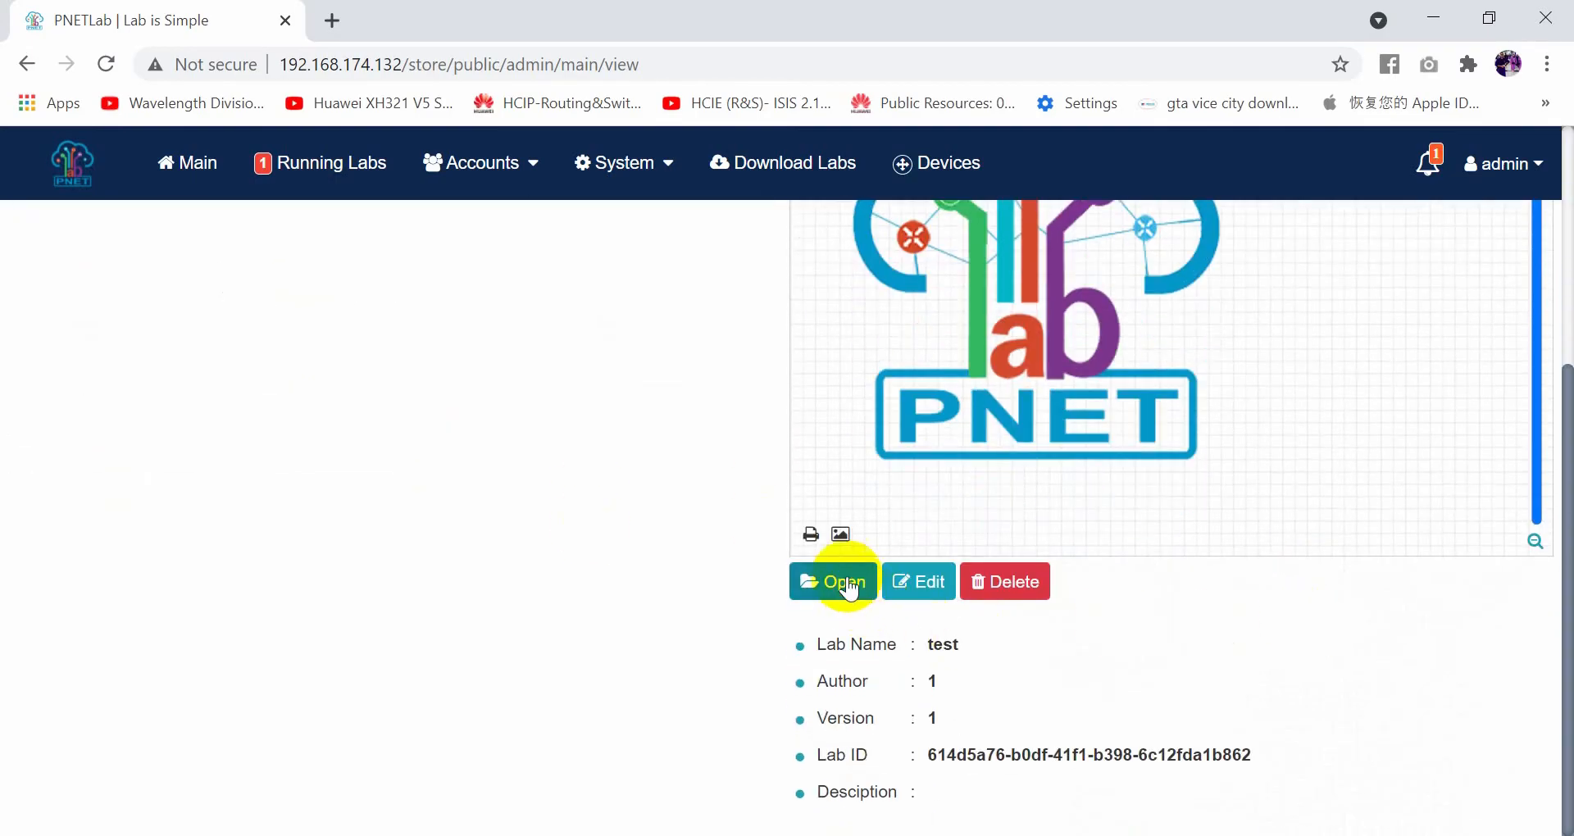
left_click(833, 582)
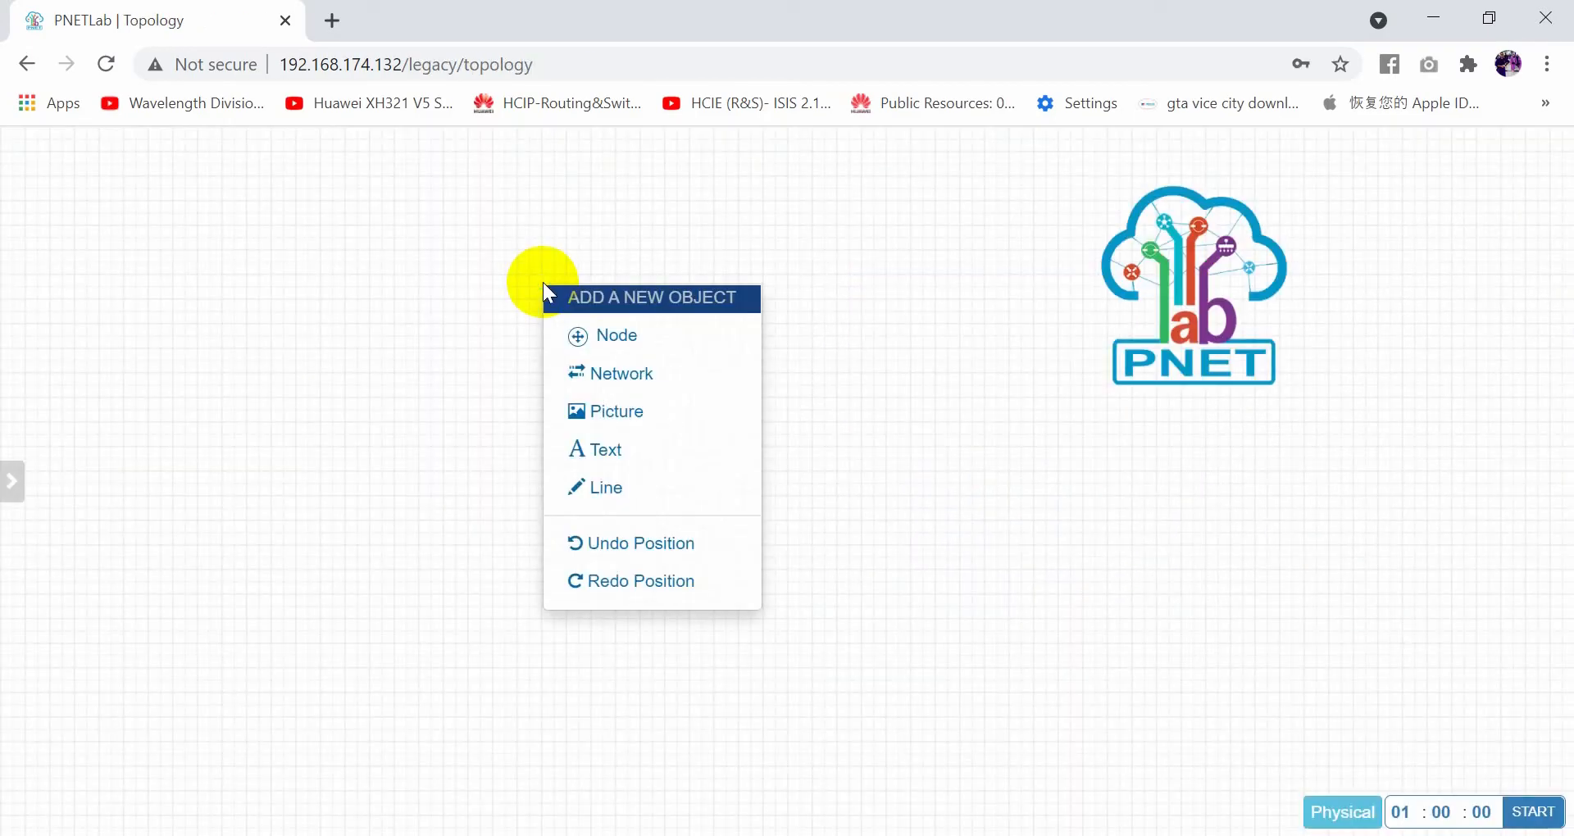
Step: Add a Juniper RR node named JVRR to the canvas and dismiss its started notification
left_click(615, 334)
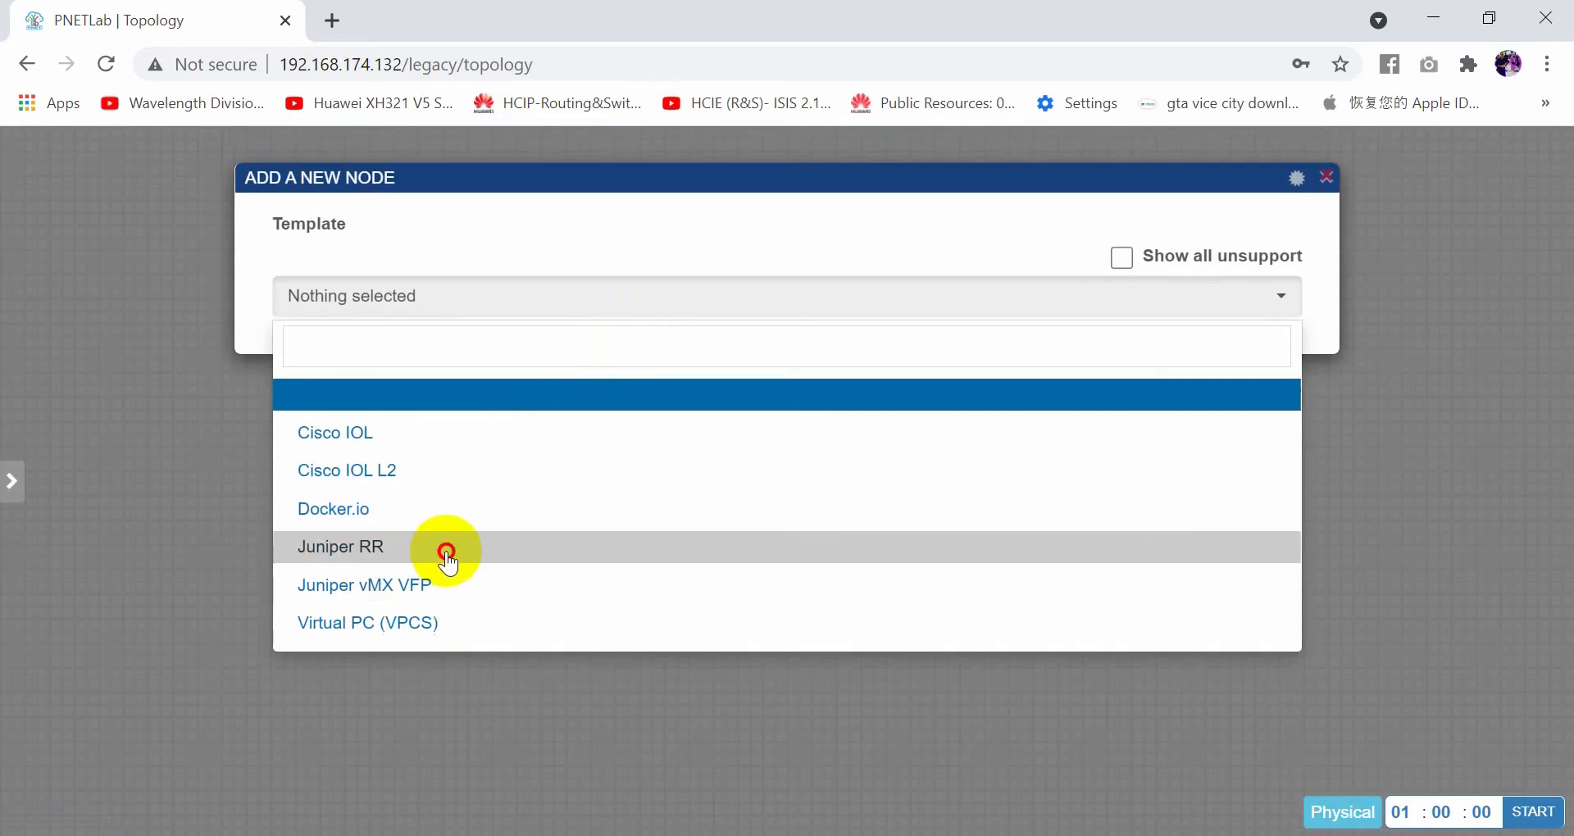
left_click(339, 546)
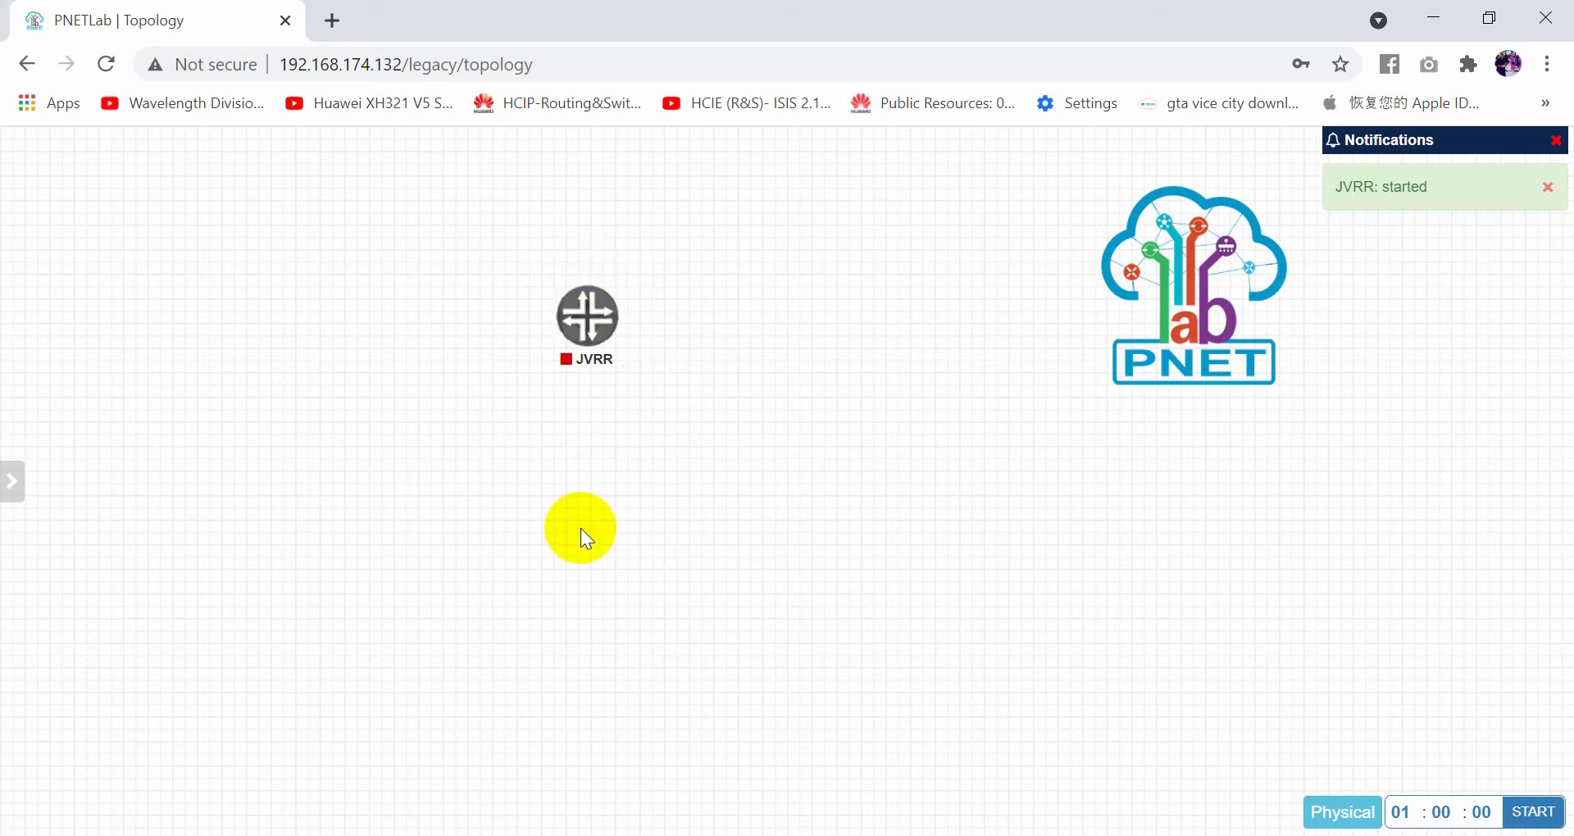
mouse_move(607, 415)
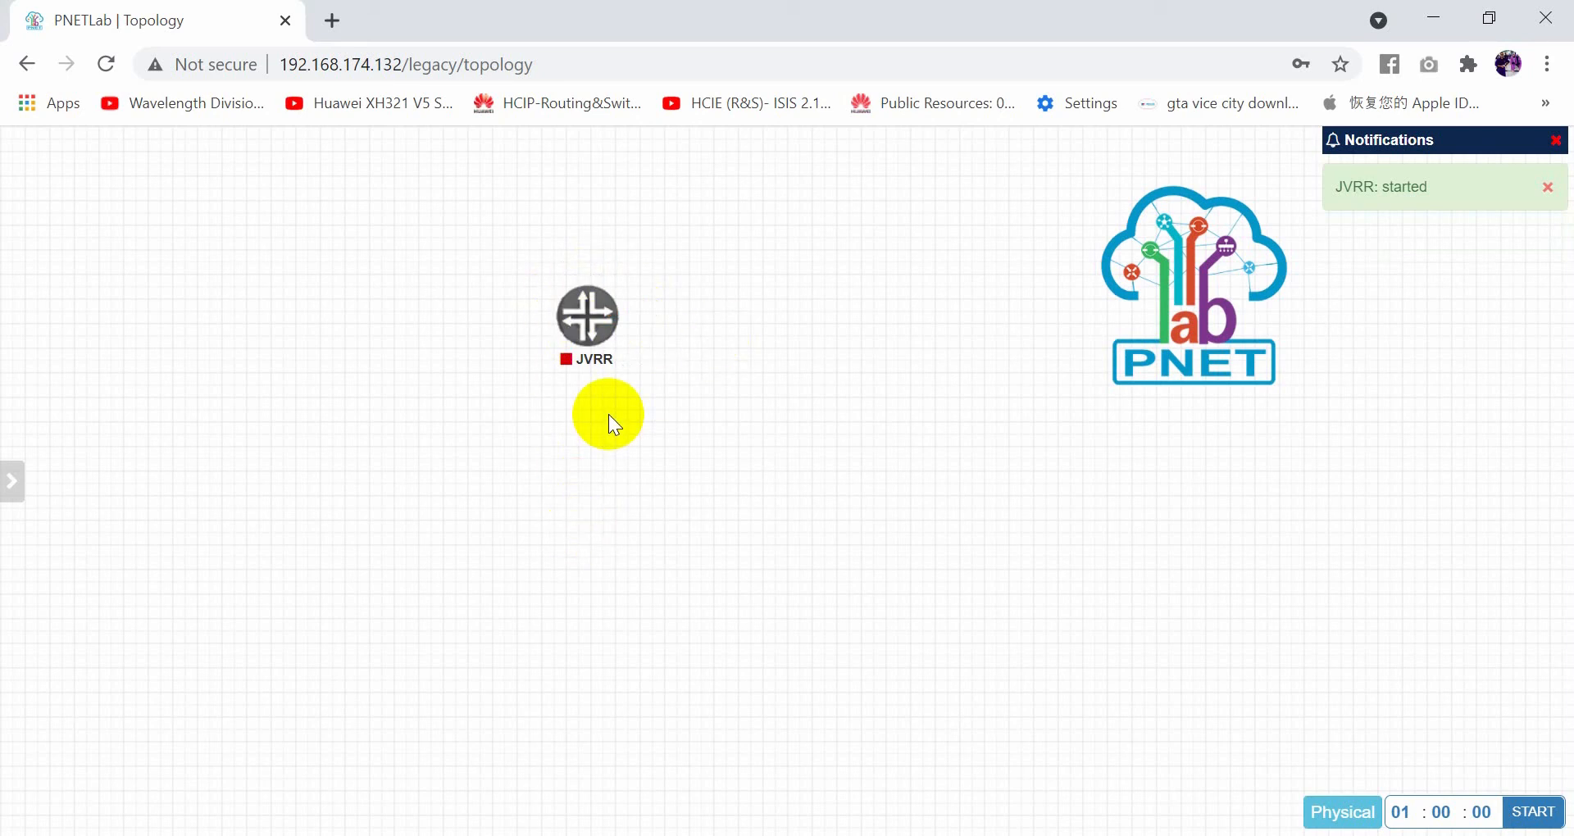
left_click(1546, 187)
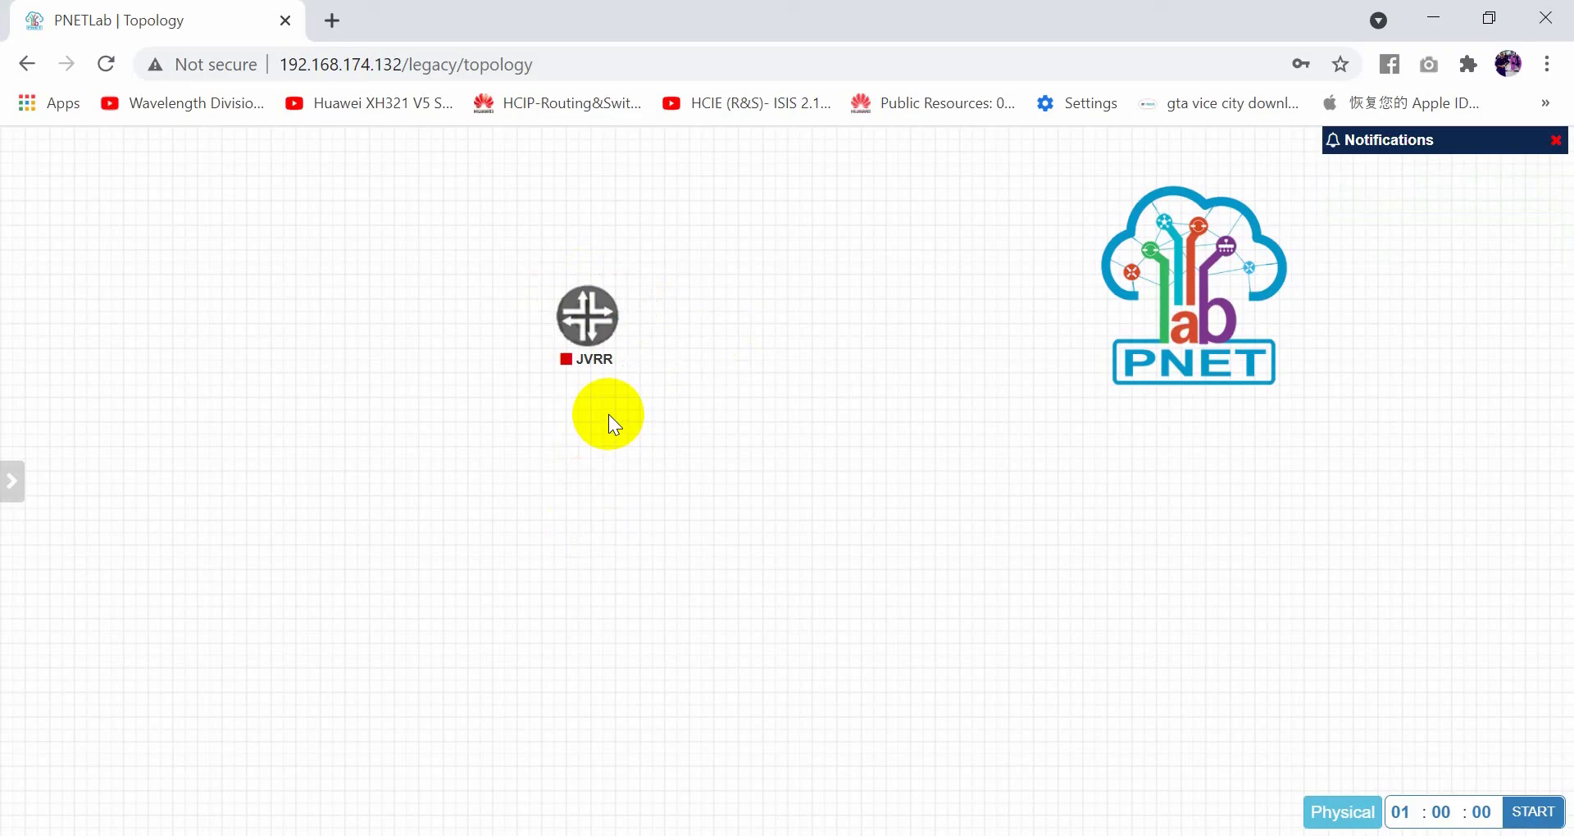
mouse_move(638, 557)
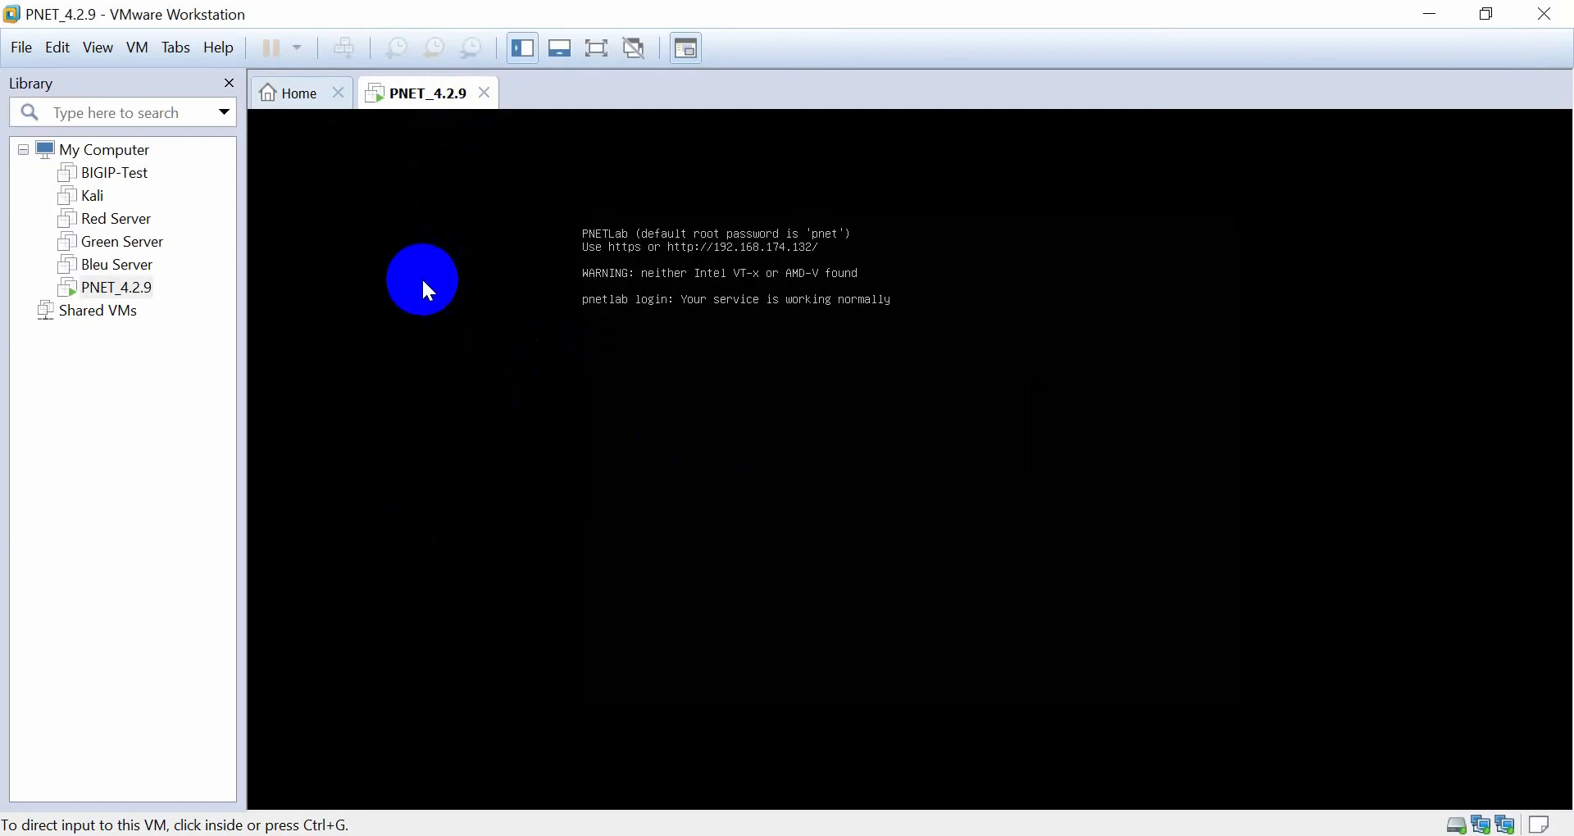
Step: In PNET_4.2.9's Processors settings, disable binary translation acceleration and enable Virtualize Intel VT-x/EPT
left_click(485, 92)
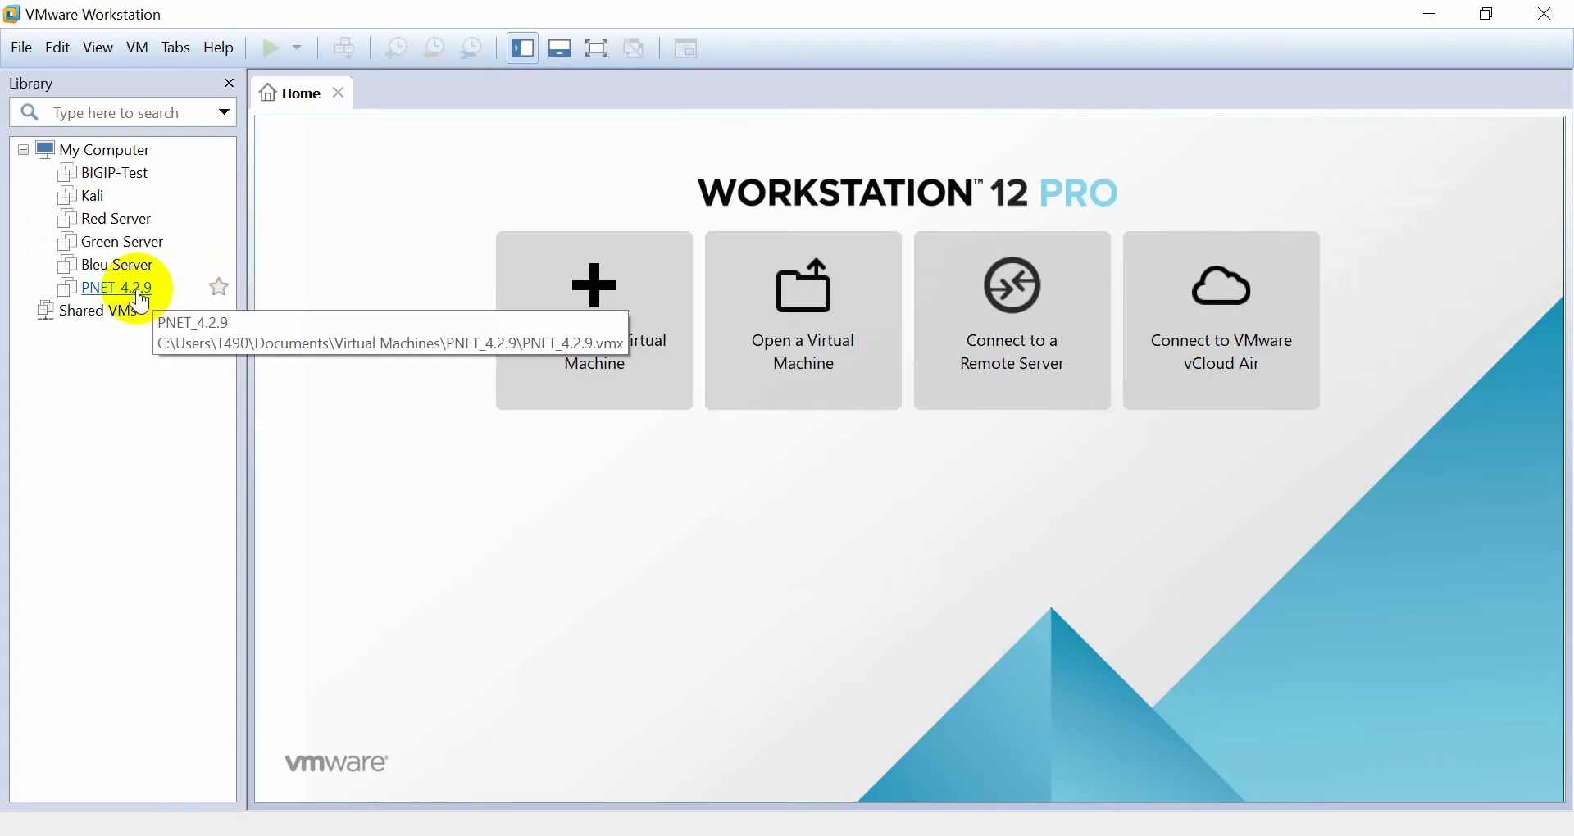
right_click(118, 287)
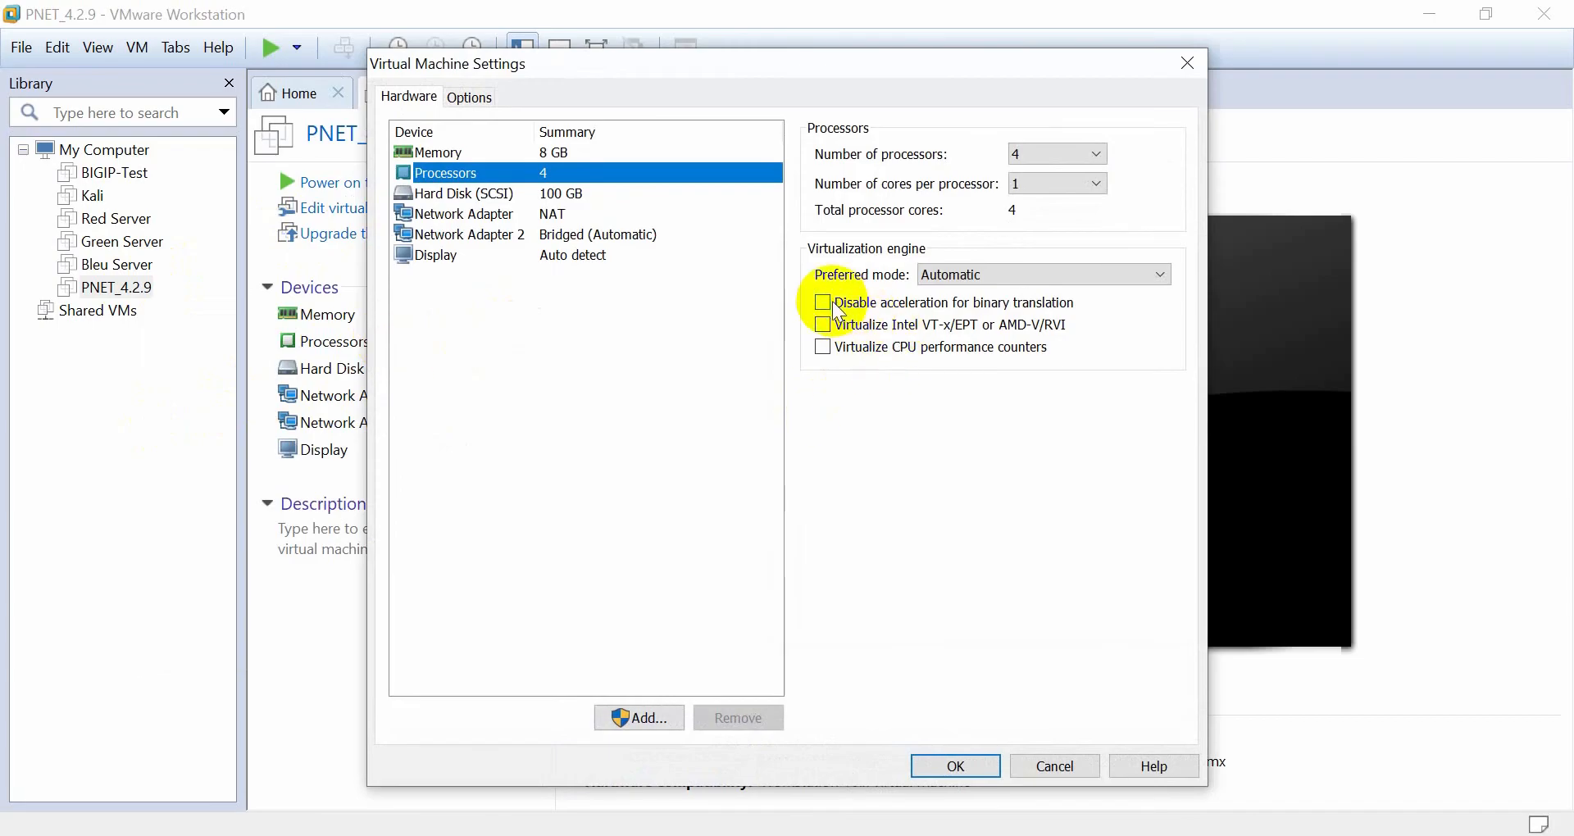
left_click(821, 302)
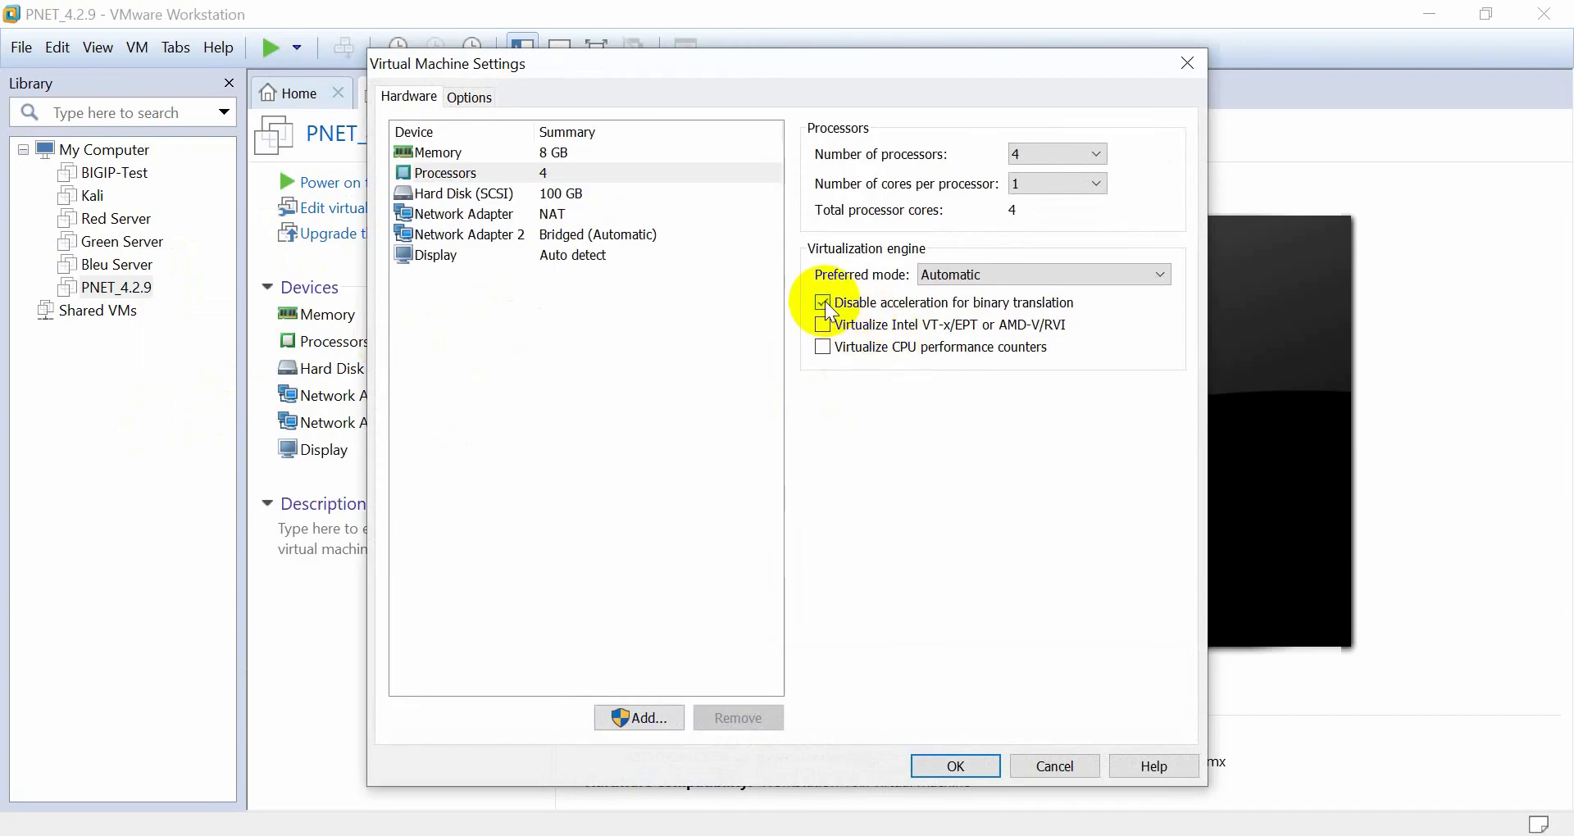
left_click(821, 302)
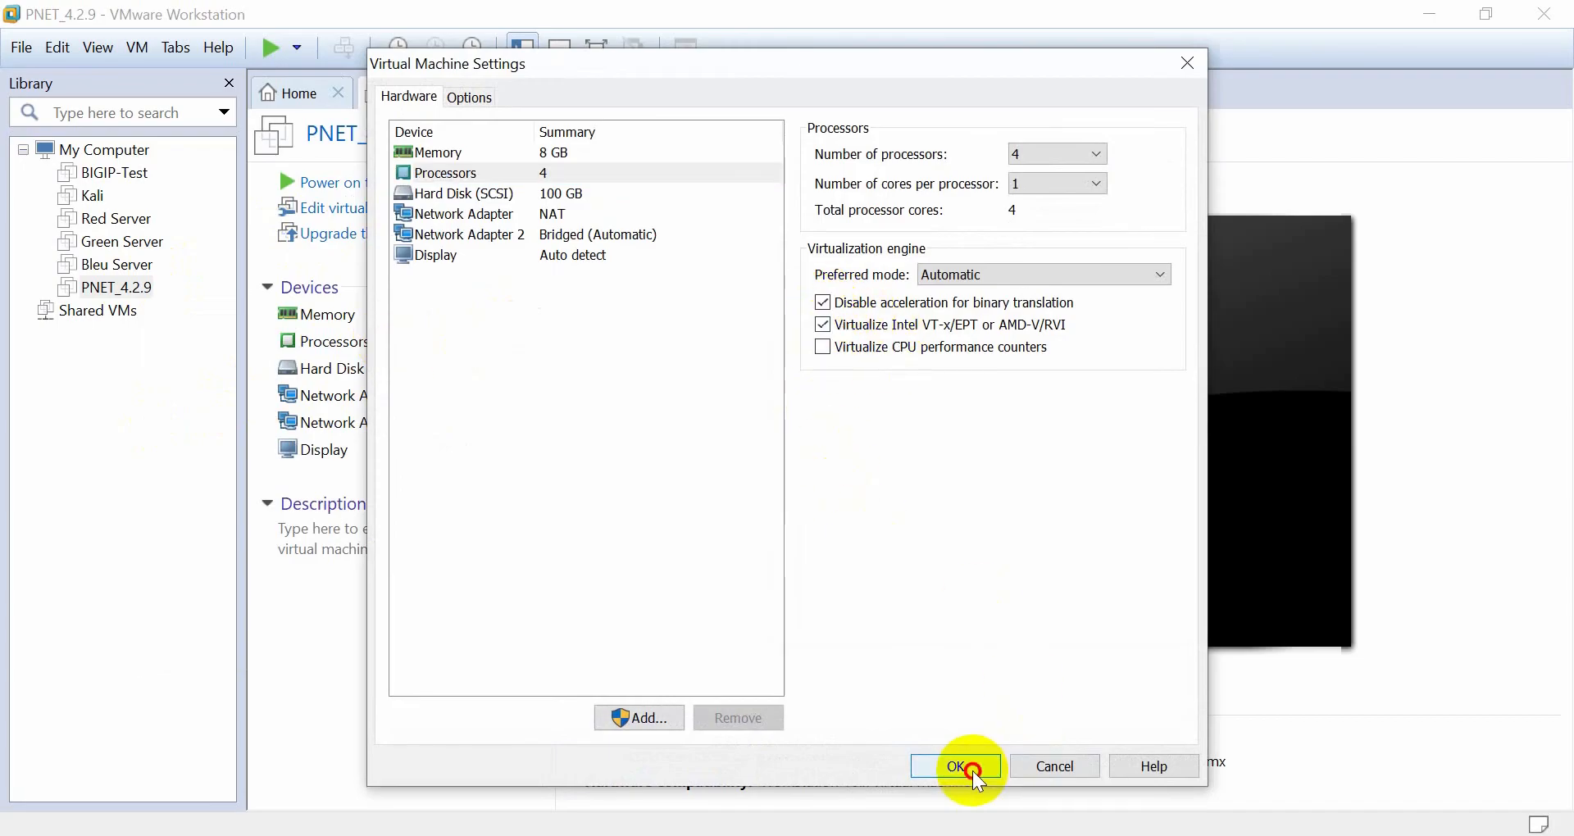
left_click(954, 765)
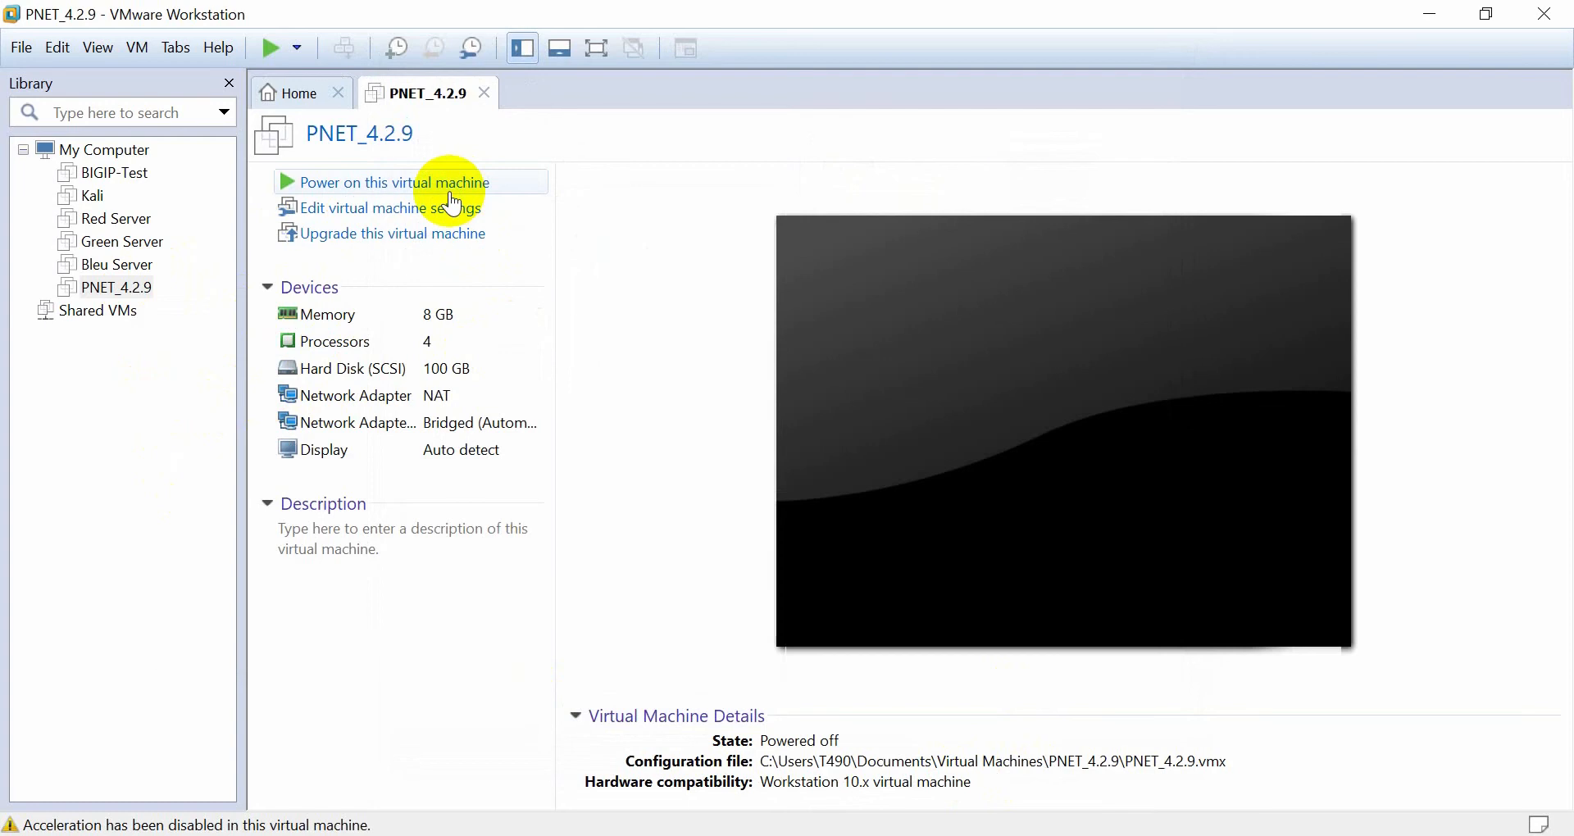
Step: Power PNET_4.2.9 back on and browse to PNETLab at 192.168.1.13 to reach the test lab
left_click(393, 182)
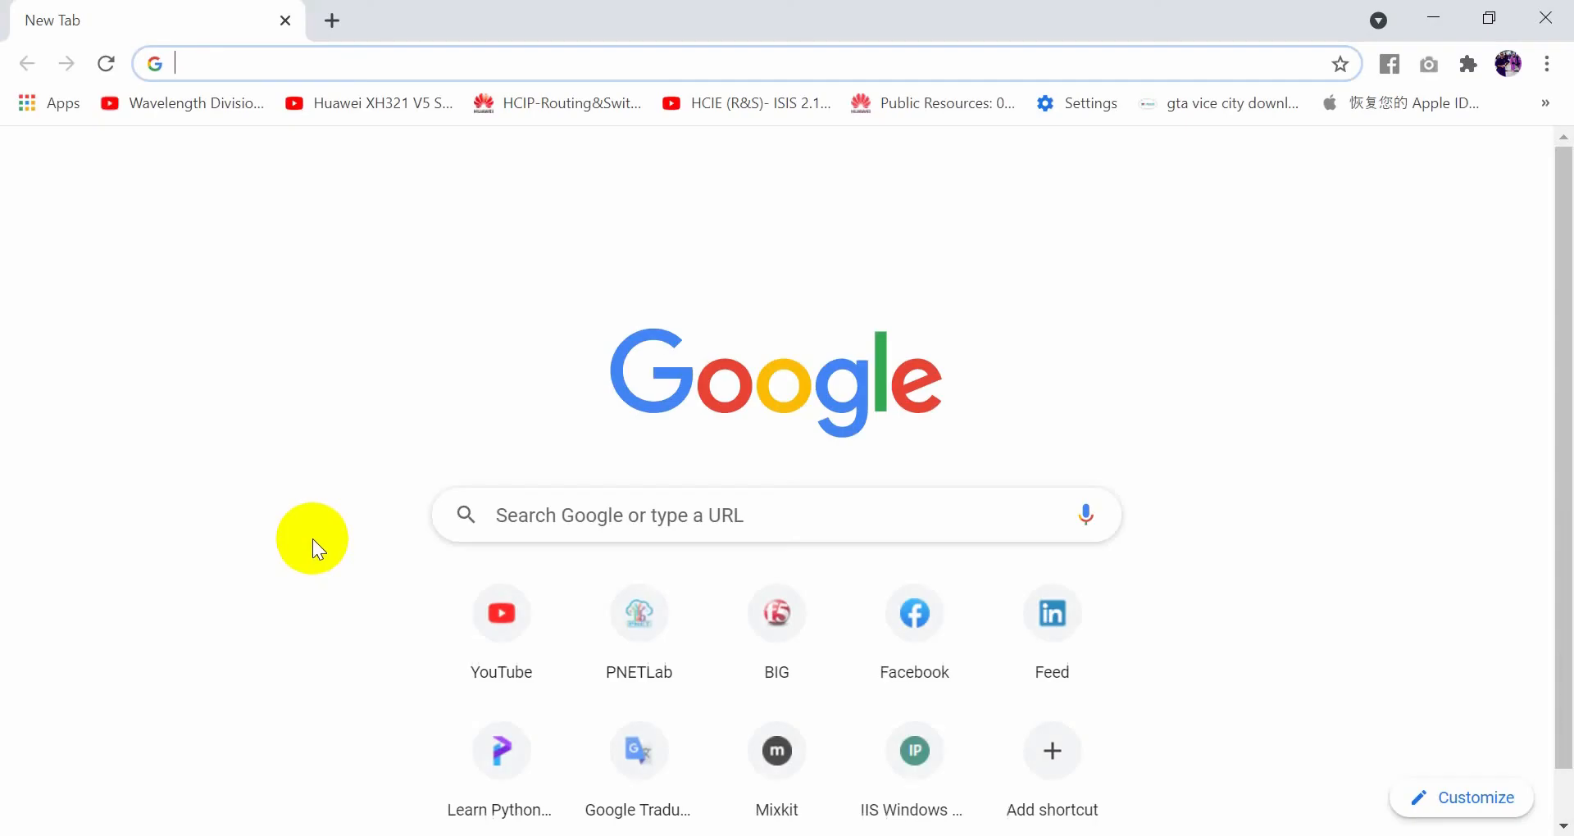
type("192.168.1.132/legacy/topology")
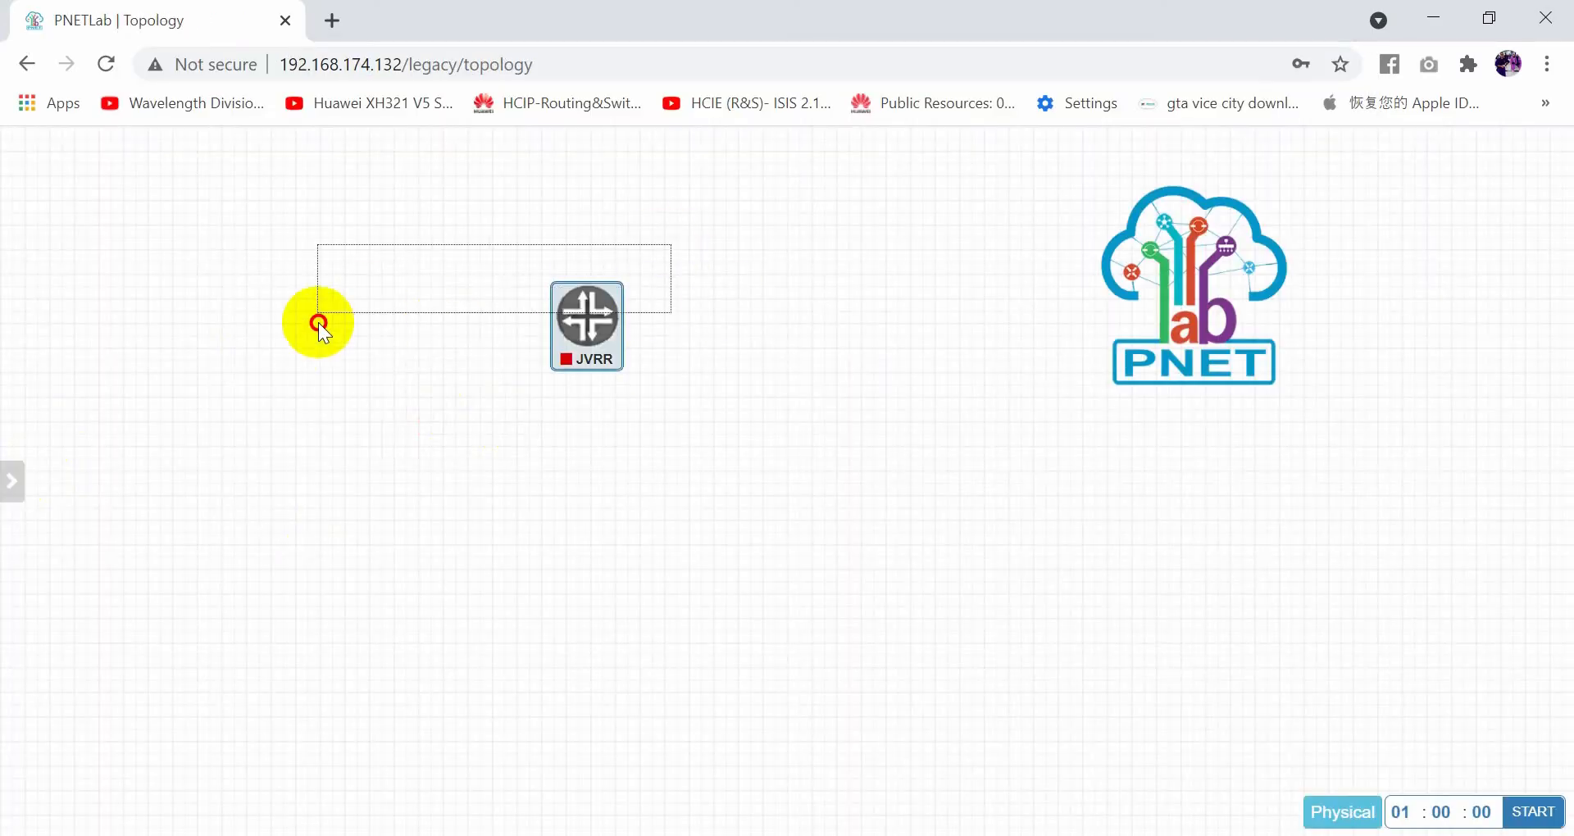
Step: Delete the old JVRR node from the topology and collapse the lab side panel
left_click(587, 317)
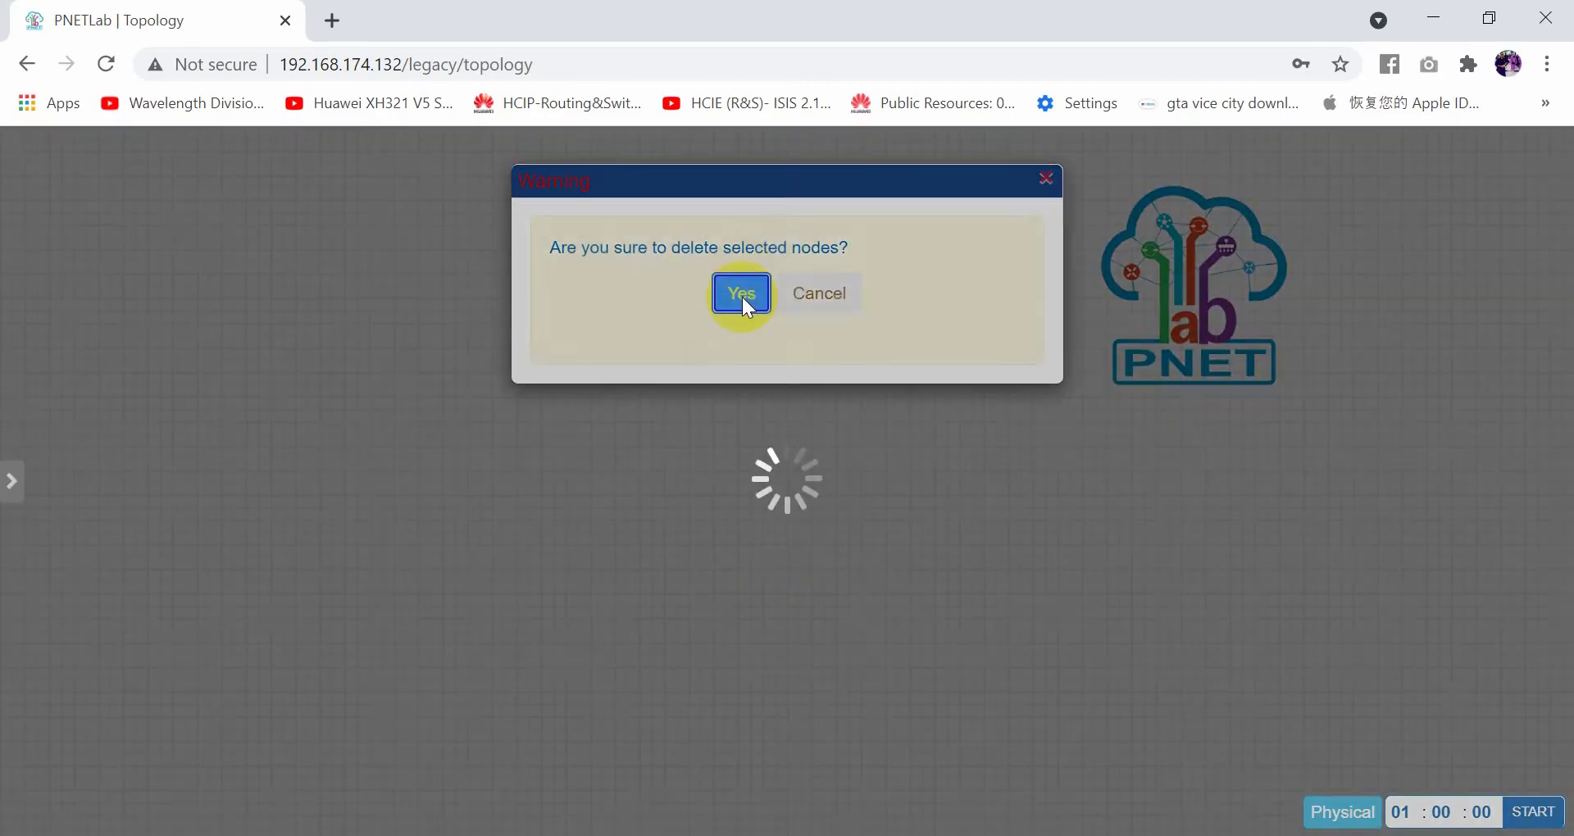
left_click(741, 293)
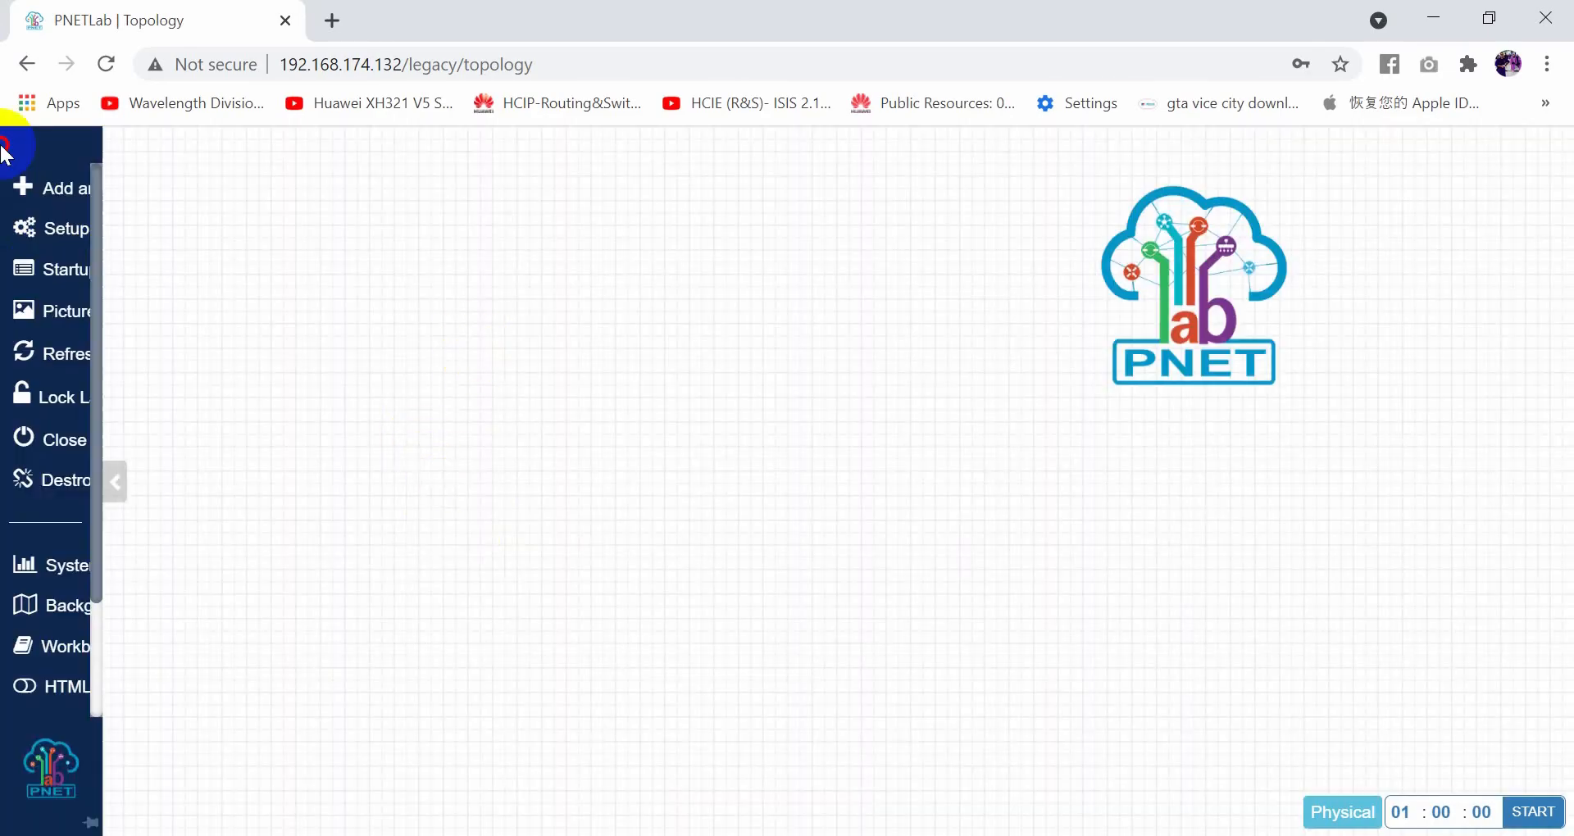
left_click(113, 482)
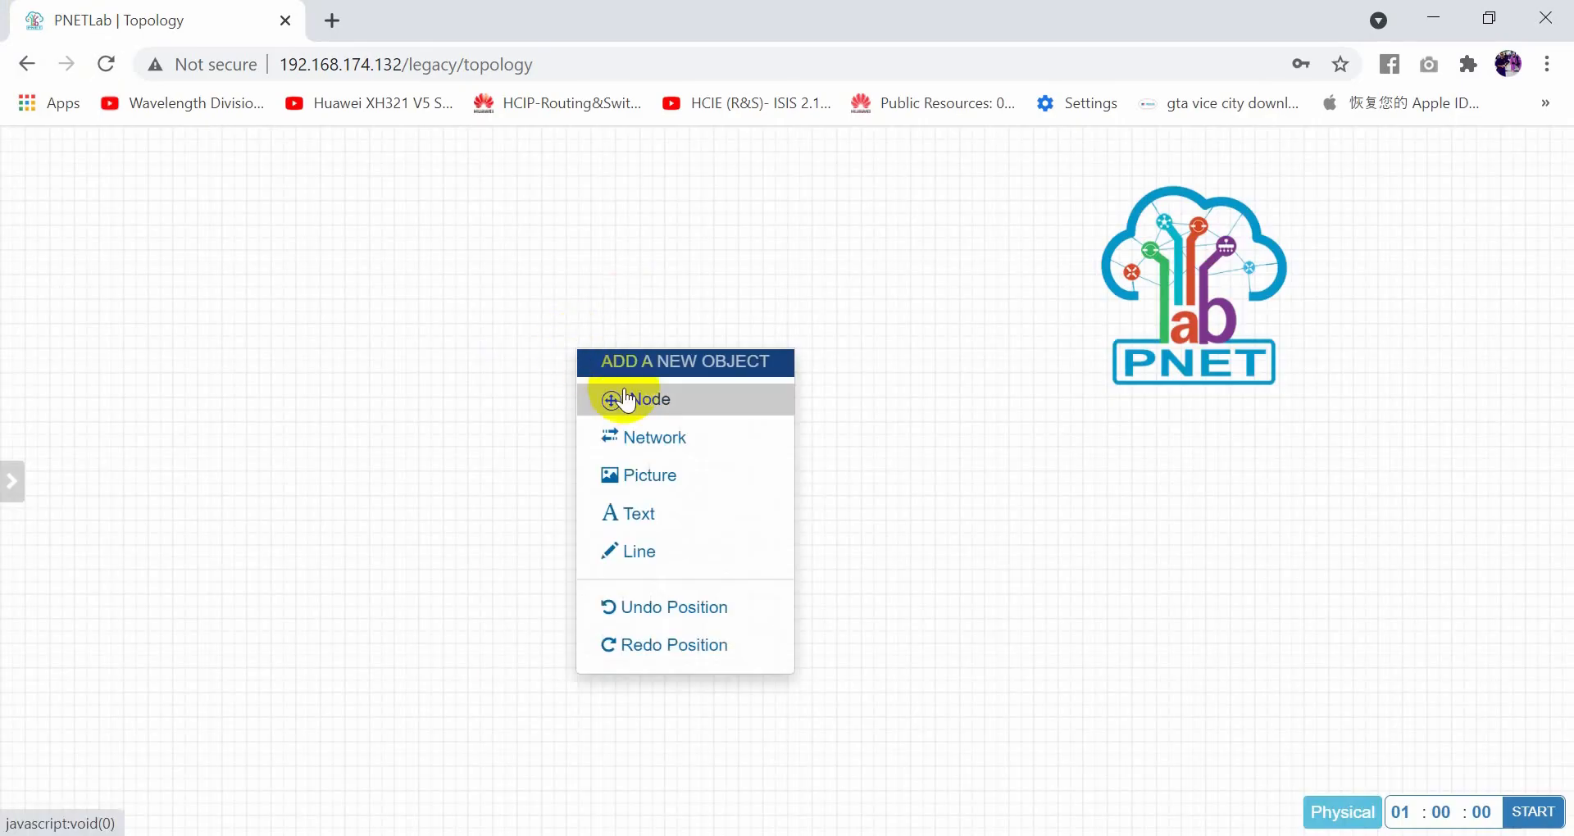
Step: Add a fresh Juniper RR node to the canvas and save it
left_click(647, 399)
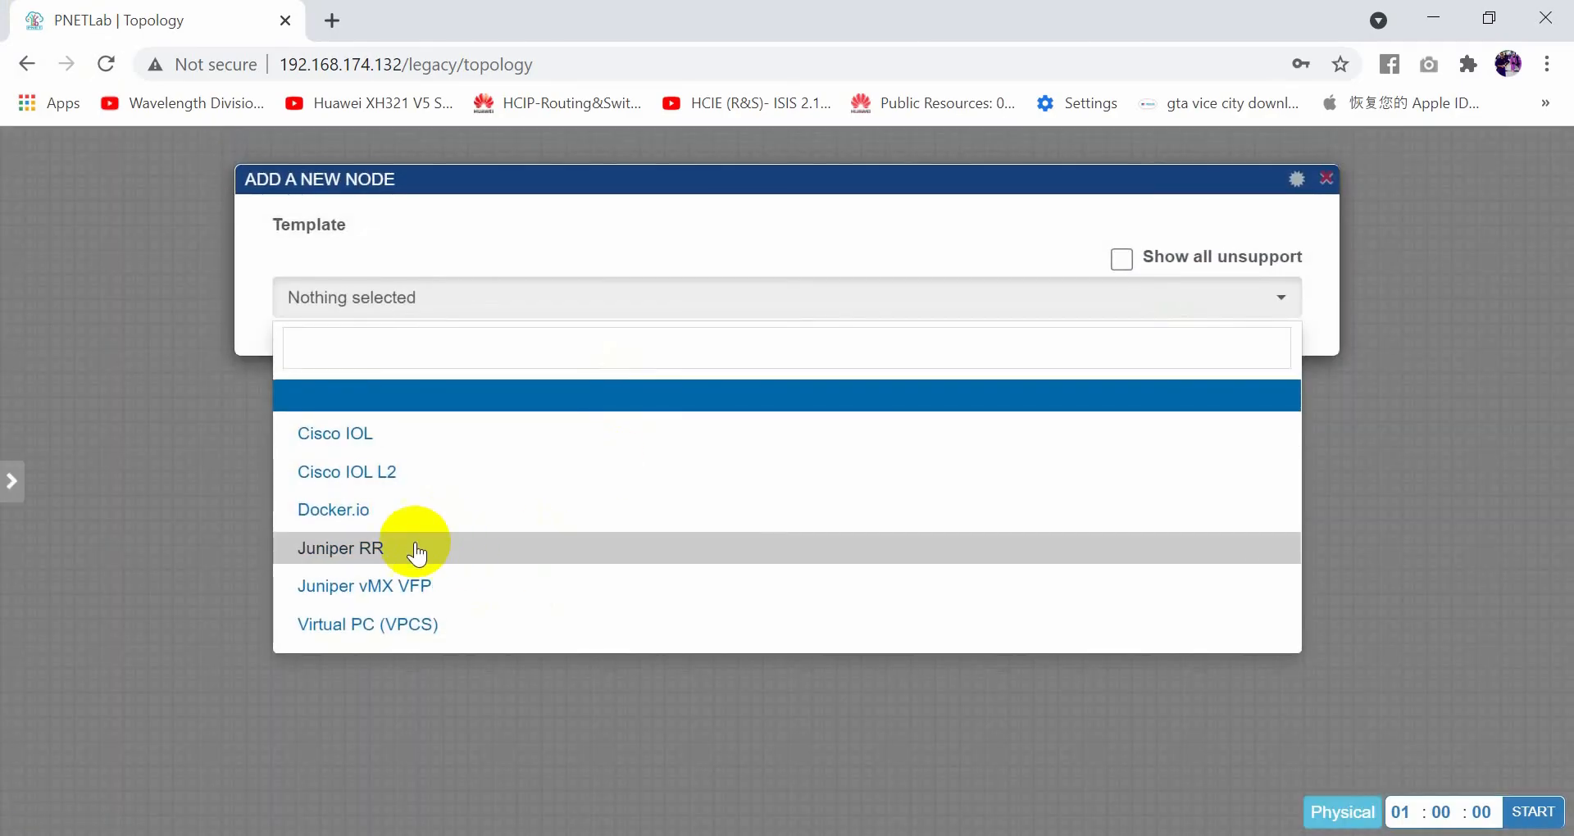
left_click(339, 548)
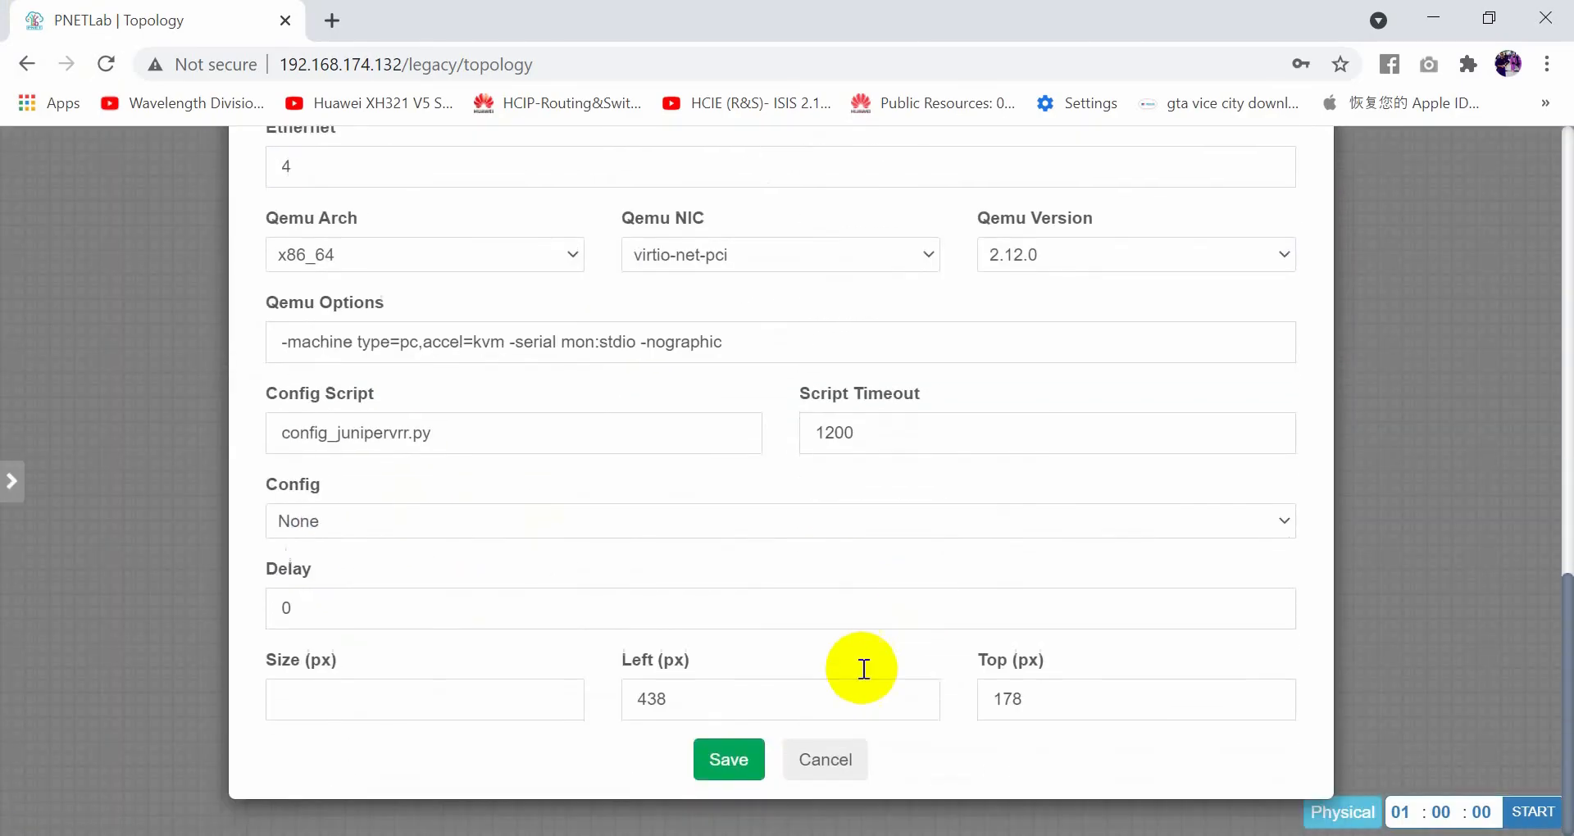
left_click(727, 759)
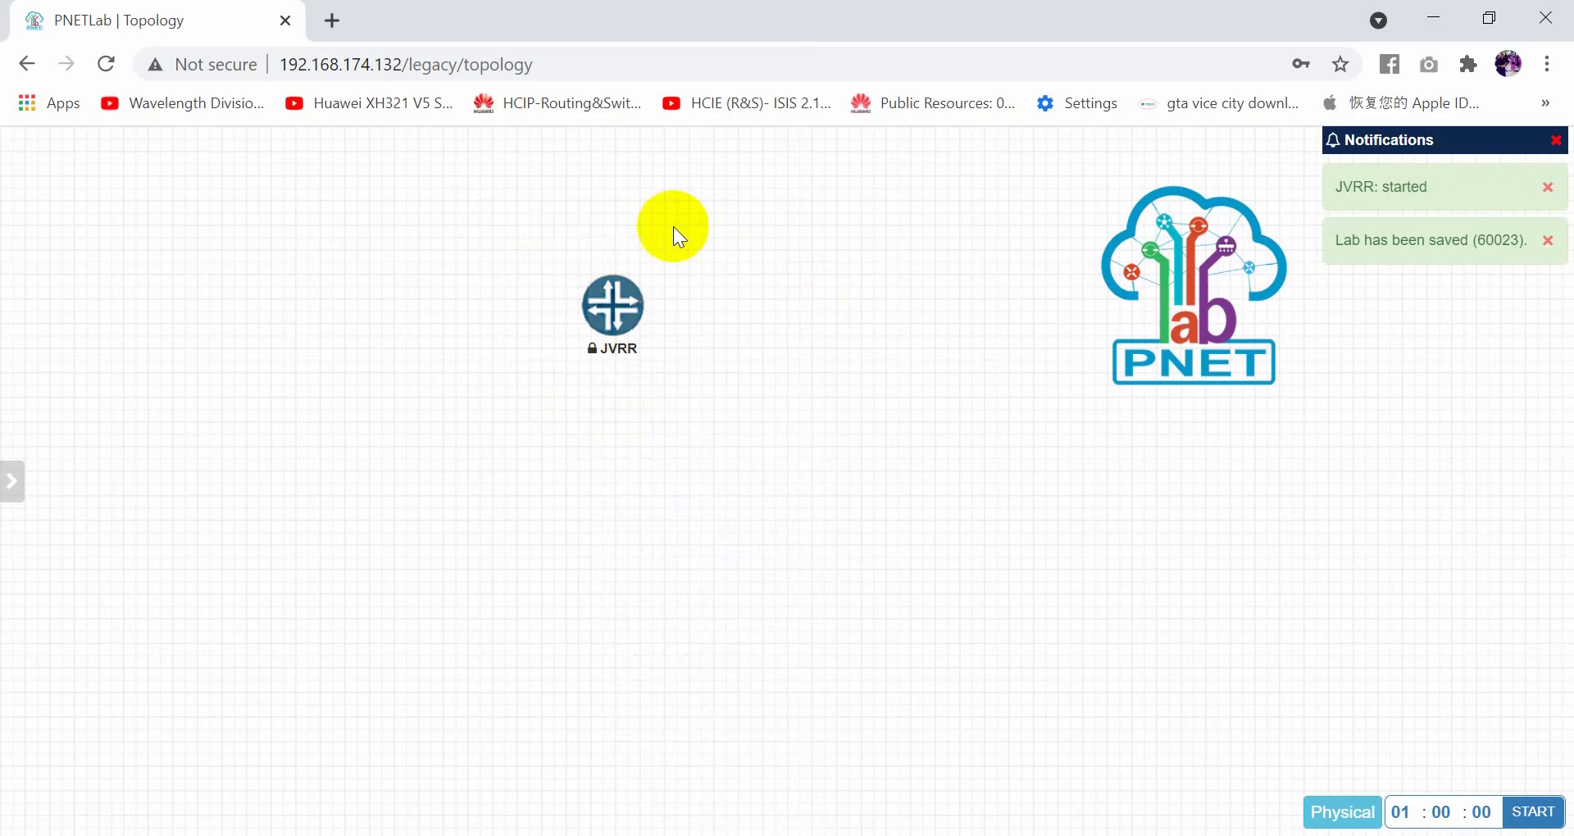
Step: Open the JVRR node's telnet console, allowing the SSH/Telnet client launch, to watch Junos boot
double_click(611, 307)
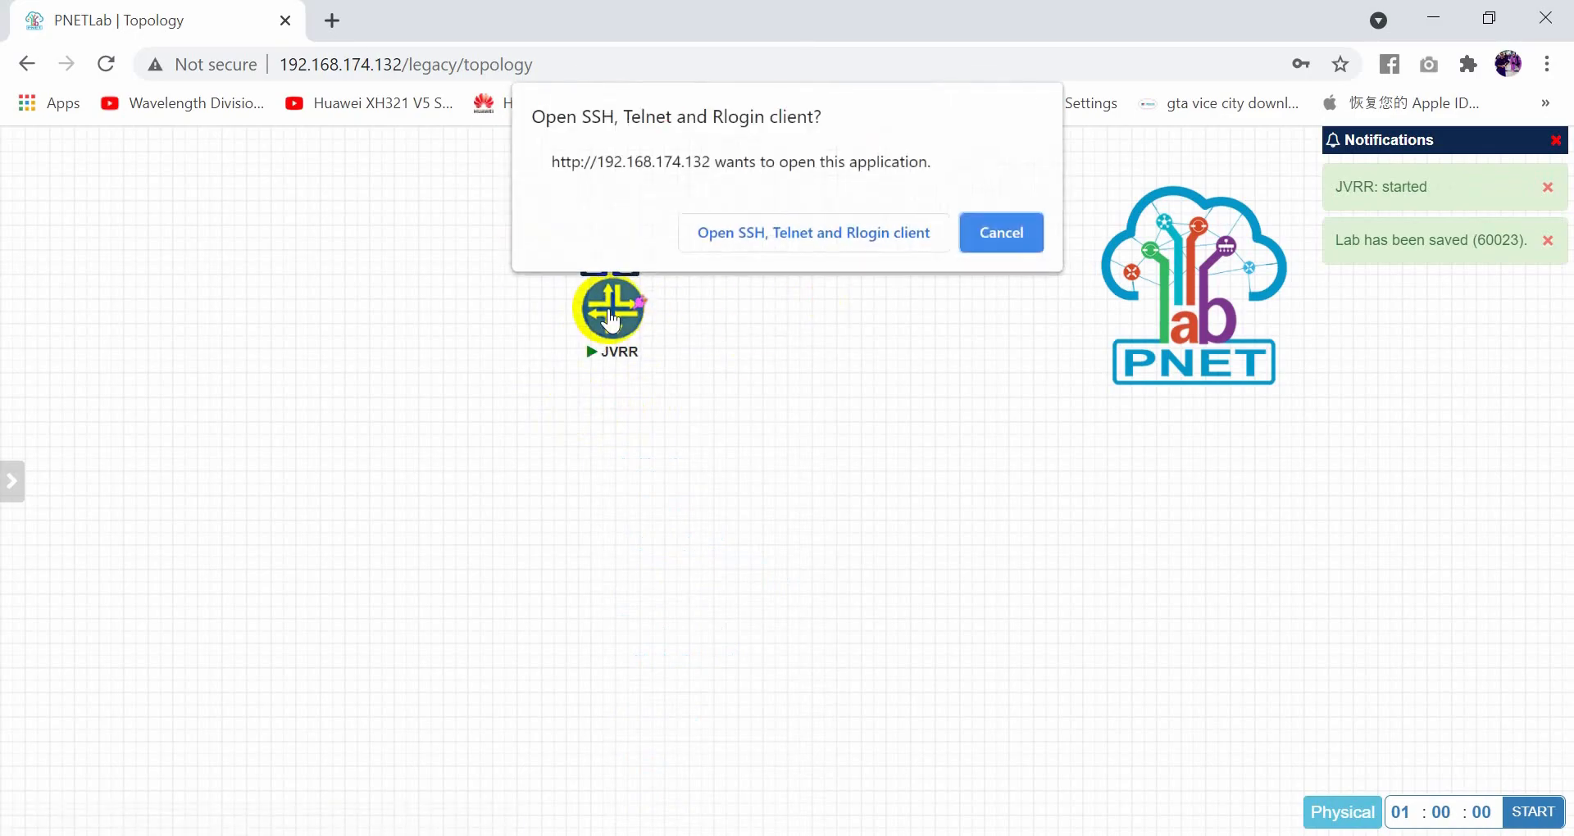
left_click(814, 231)
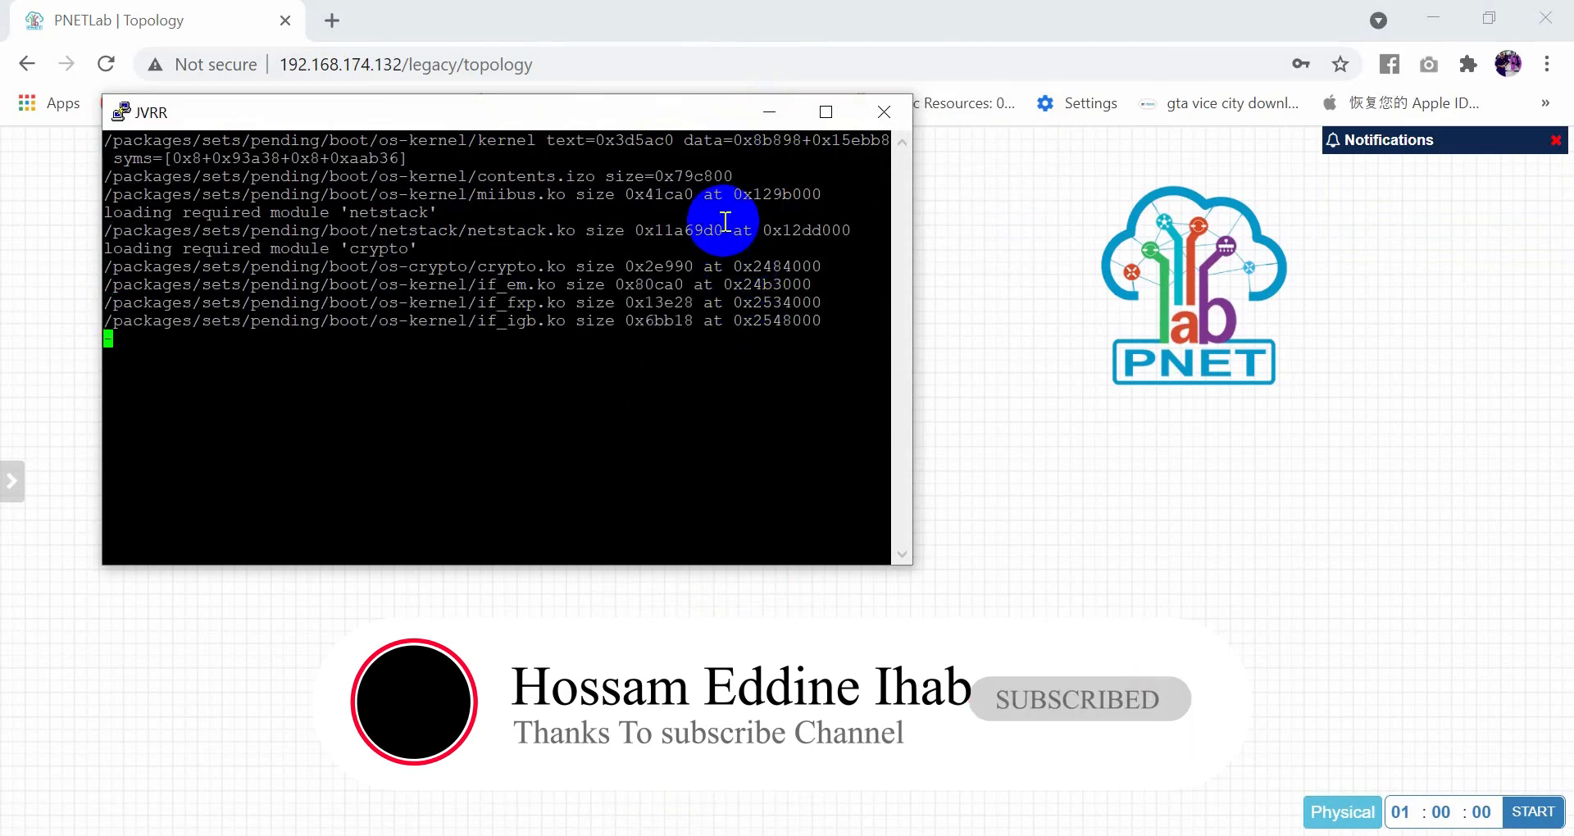
mouse_move(605, 412)
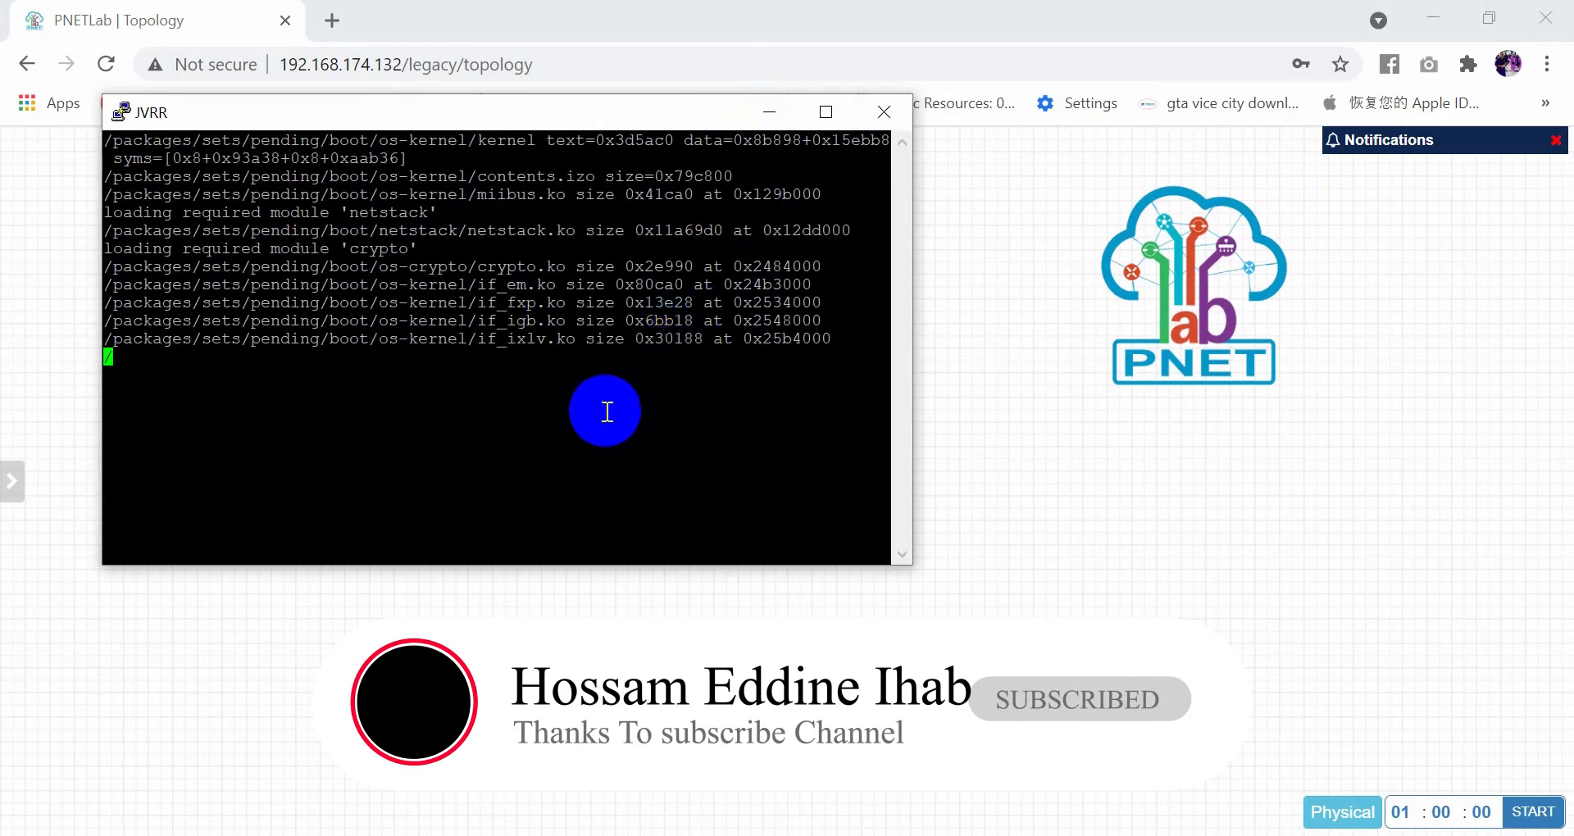